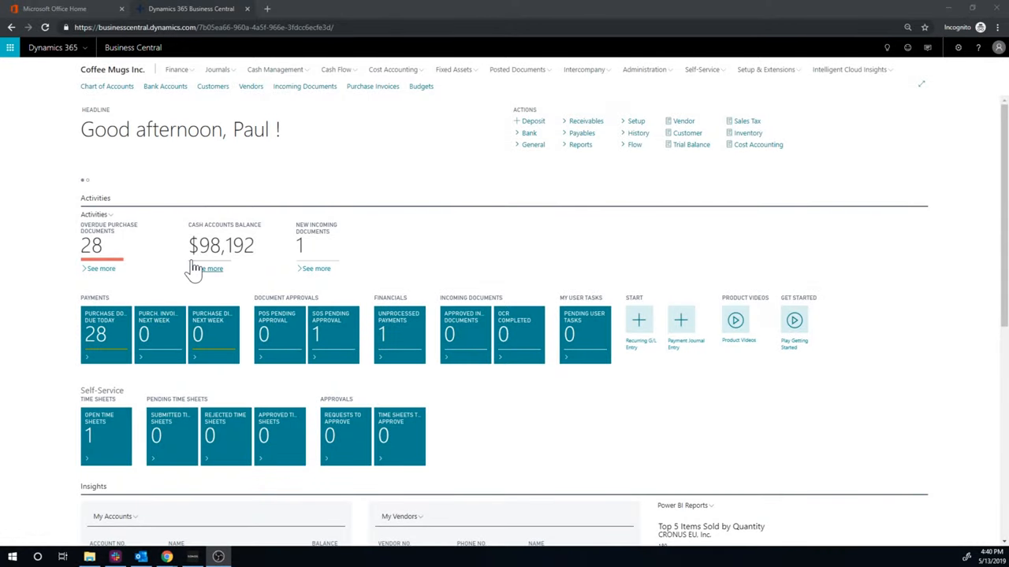
mouse_move(879, 56)
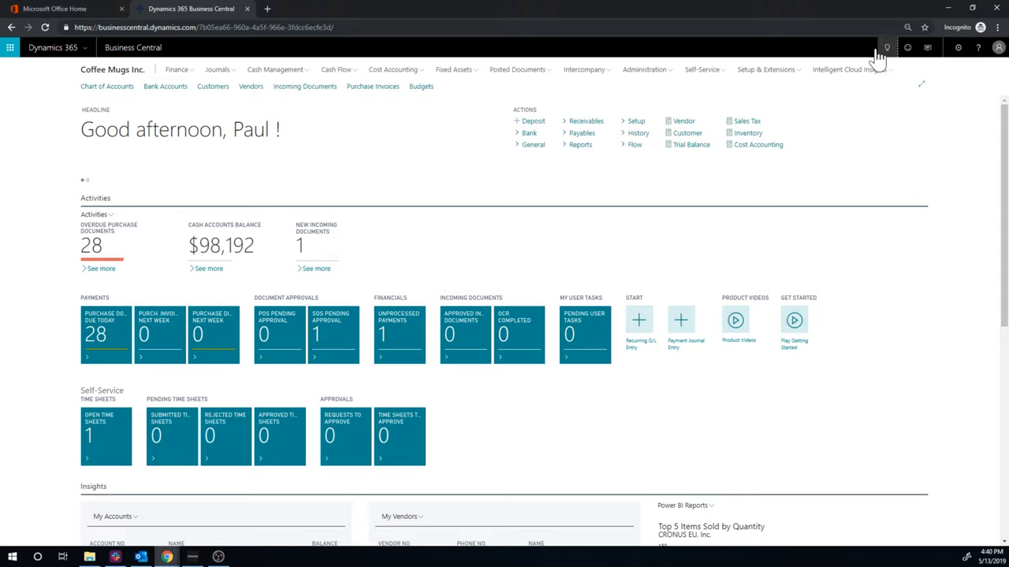
Find 'Items' via Tell Me and open the FIFO Coffee Mug (1018) item card.
text(Items)
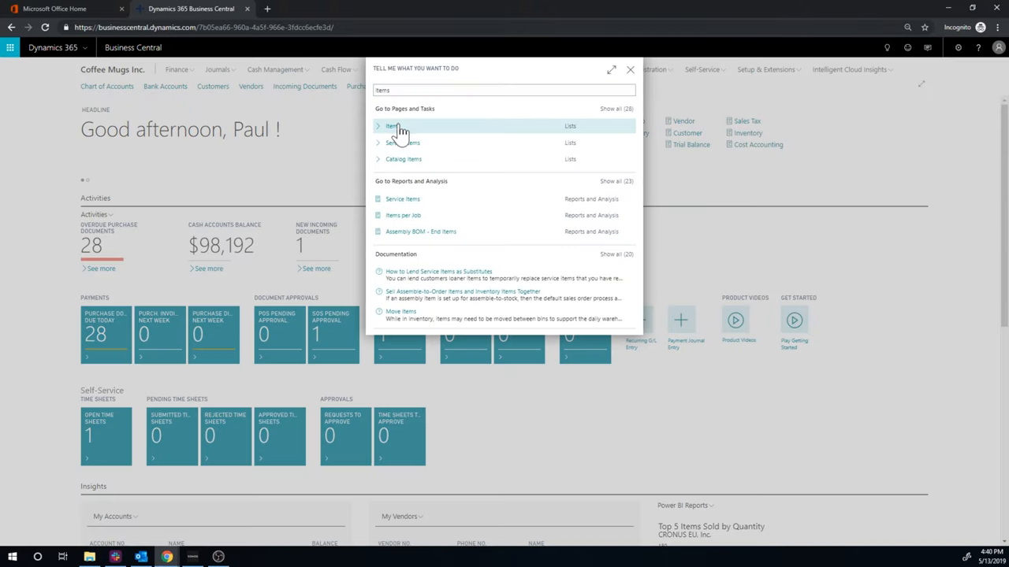
click(394, 126)
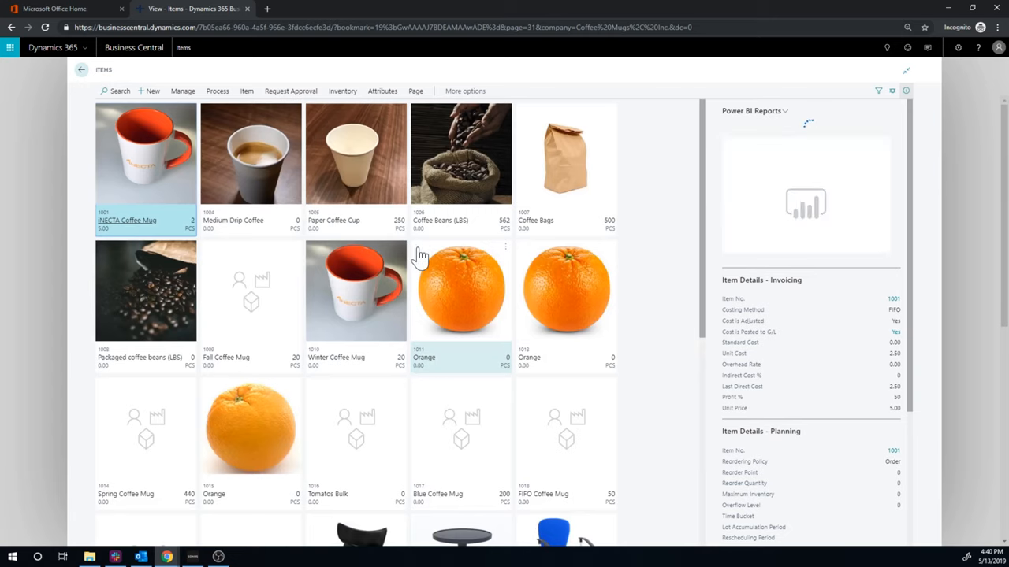
scroll(down, 3)
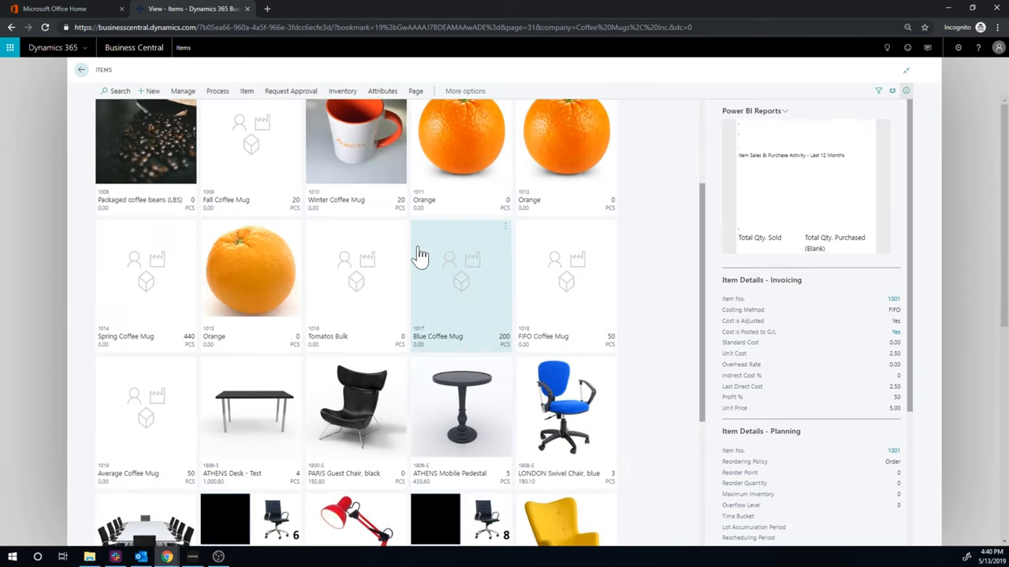
click(564, 286)
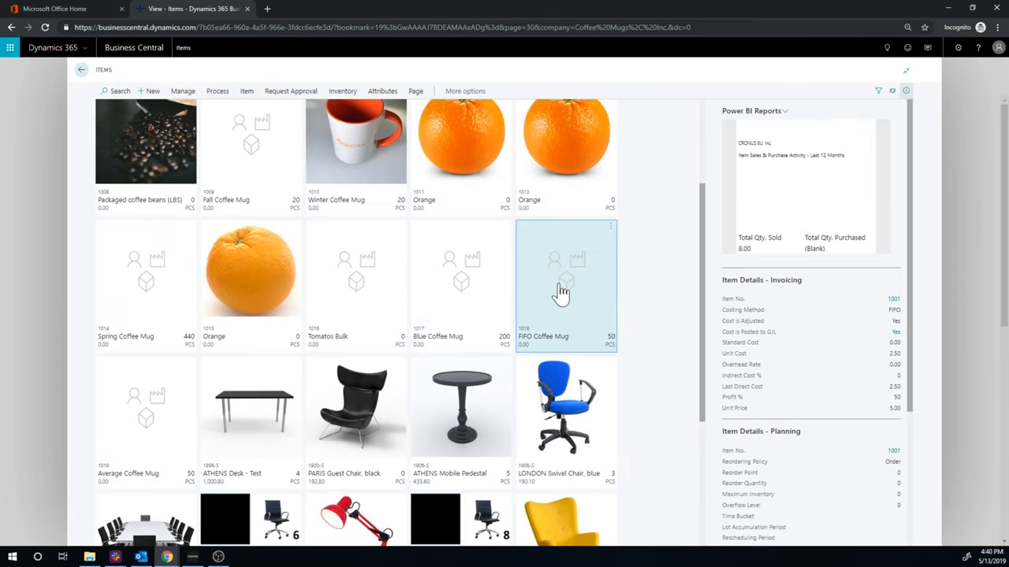
double_click(566, 285)
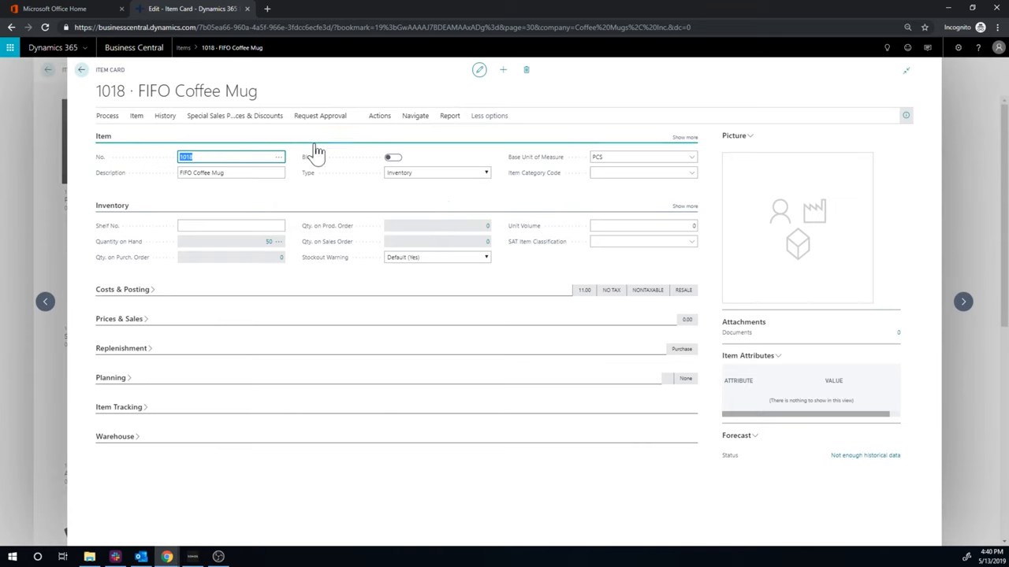
Show the item's ledger entries via Navigate > History, then drill into the 50-unit sale's -500.00 cost.
click(414, 115)
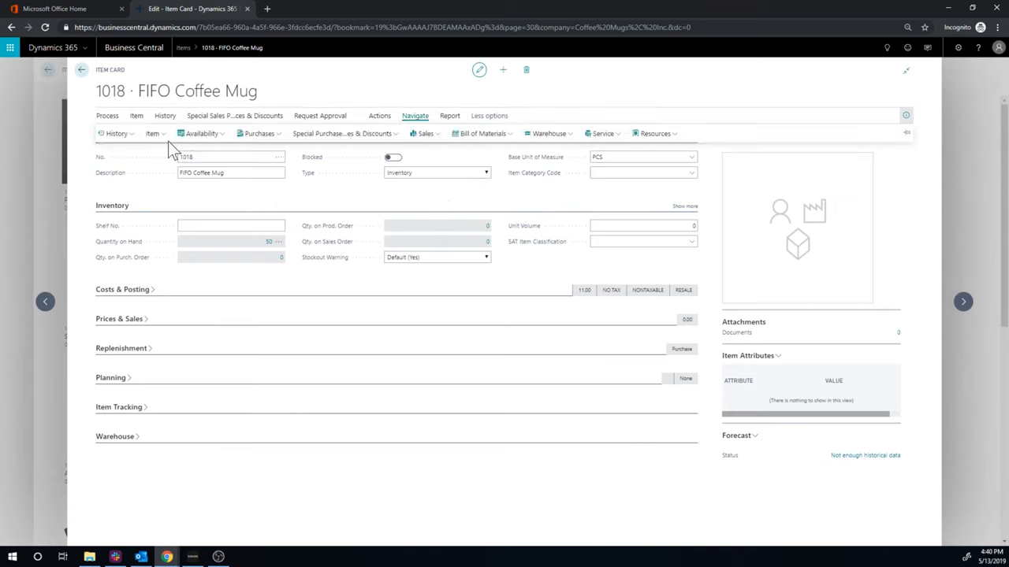
click(117, 132)
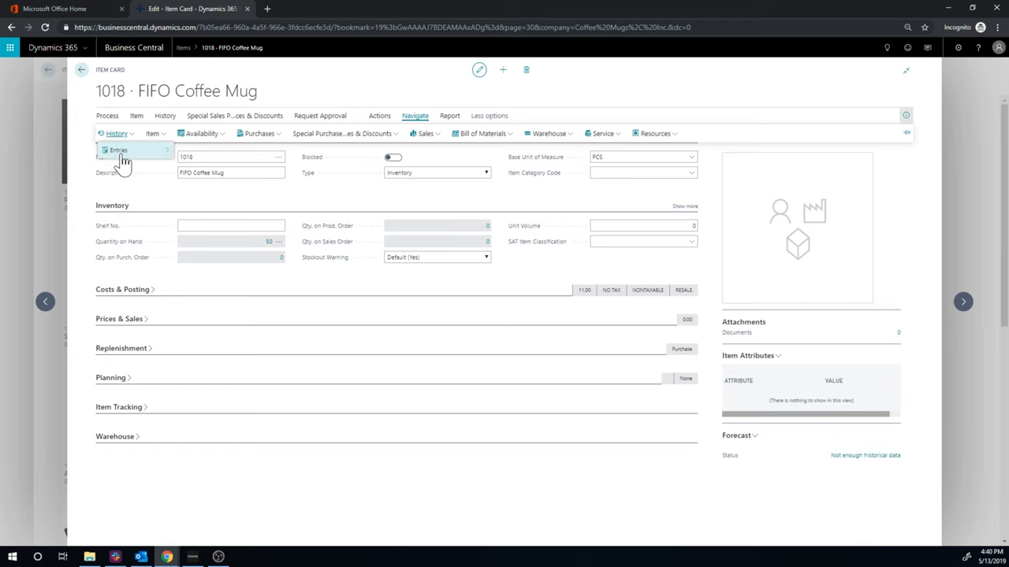
click(118, 150)
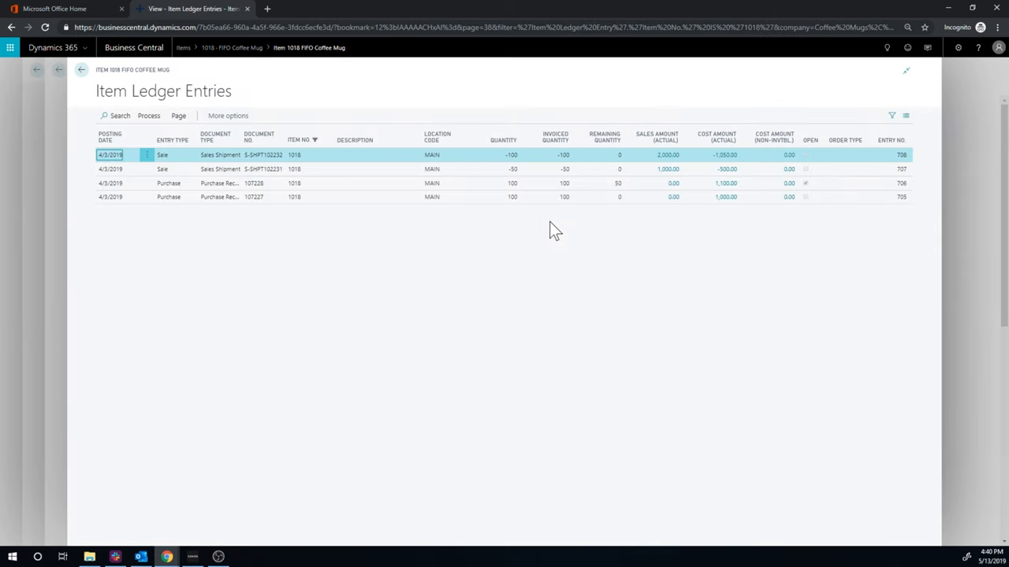
mouse_move(461, 259)
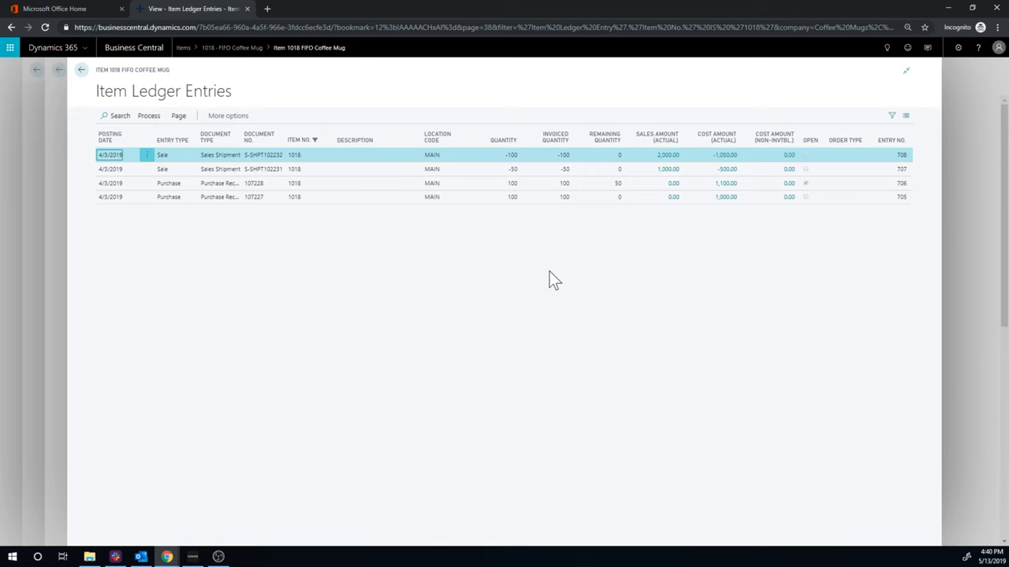
mouse_move(722, 172)
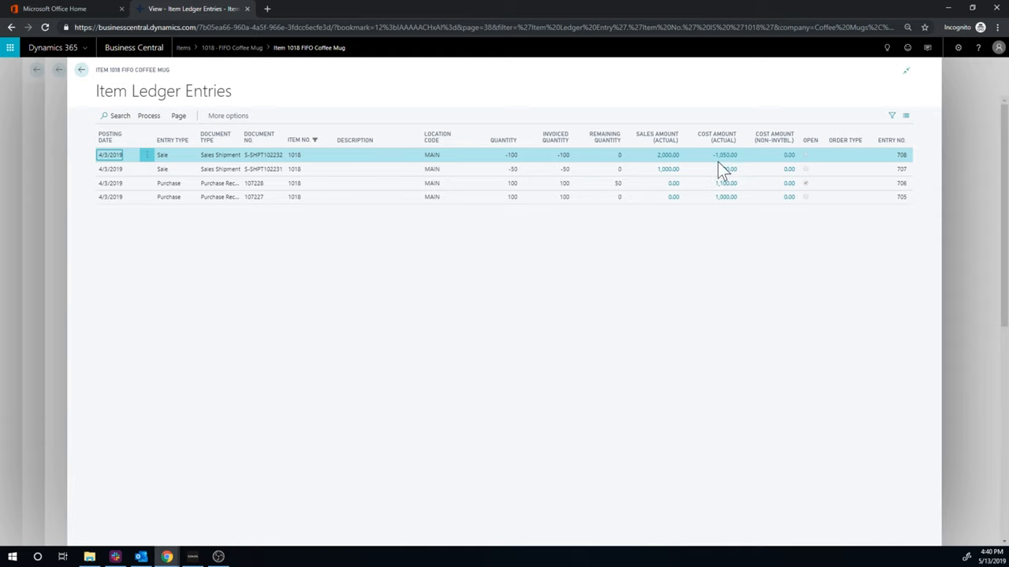
mouse_move(723, 154)
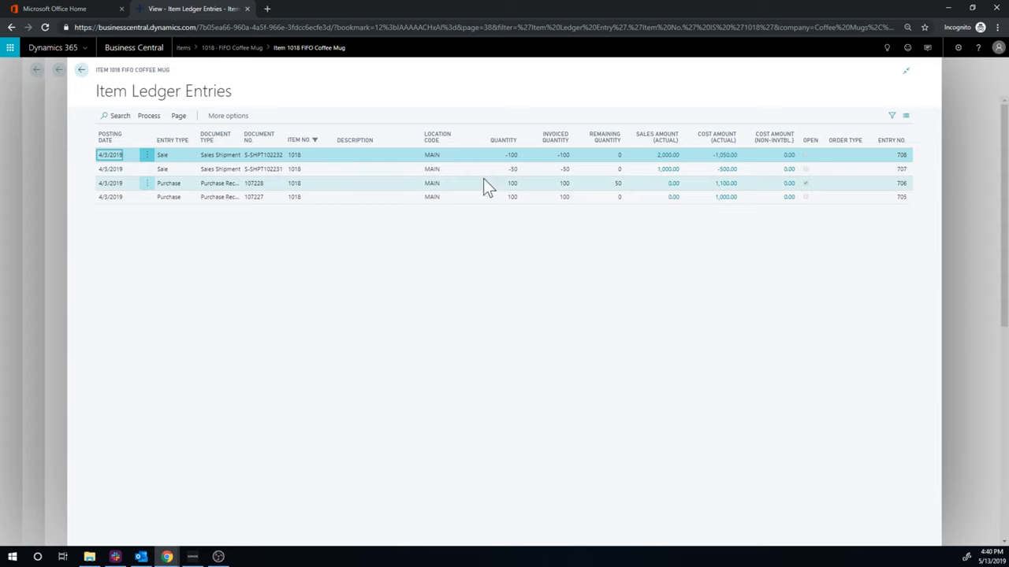
mouse_move(514, 192)
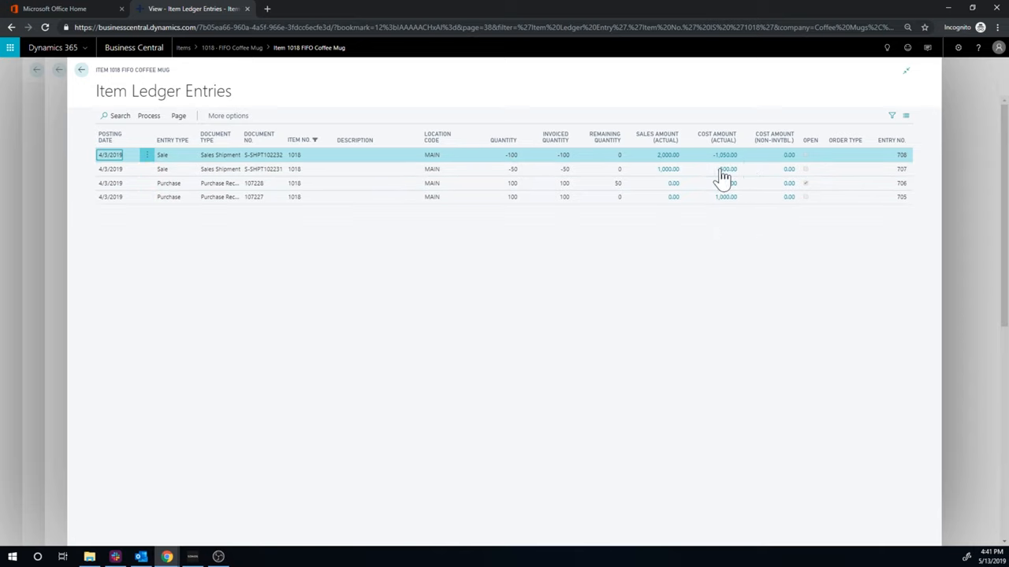
mouse_move(724, 156)
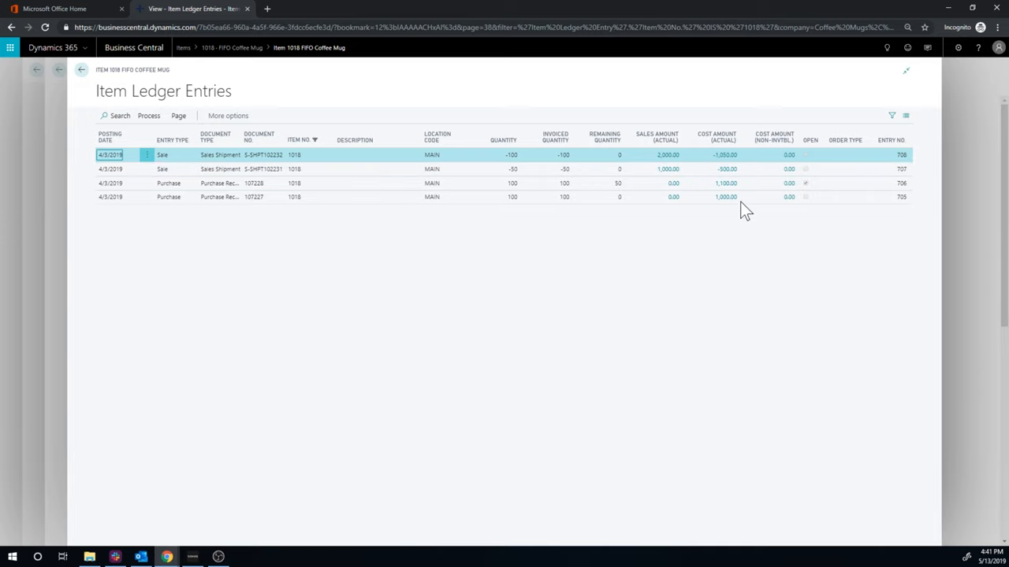
mouse_move(725, 154)
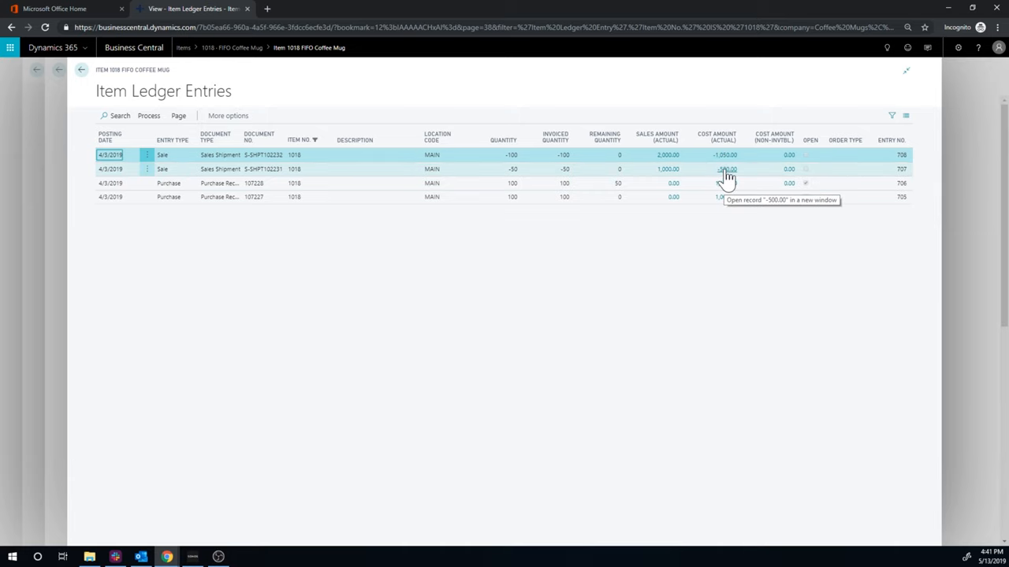
click(725, 168)
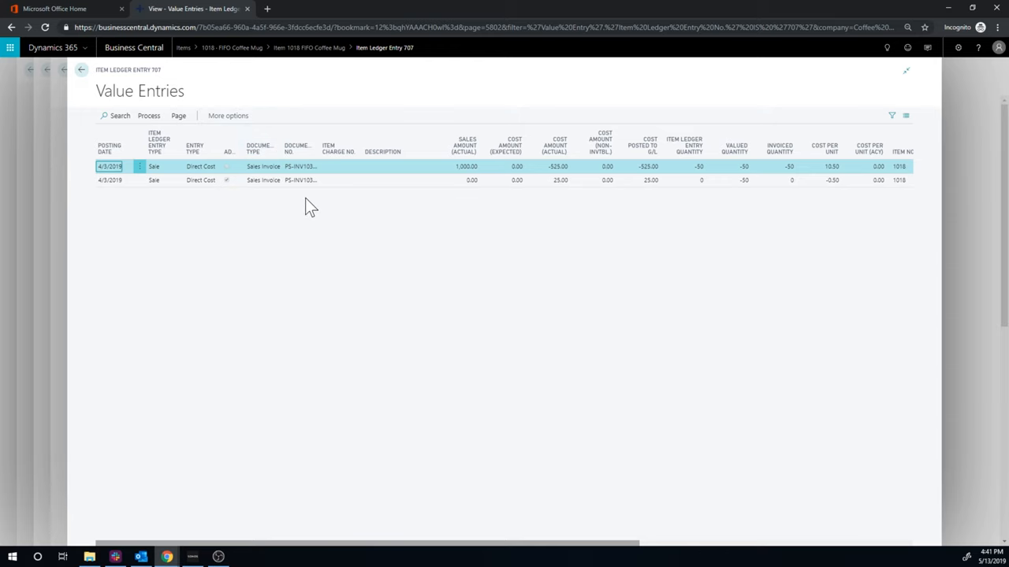
mouse_move(313, 207)
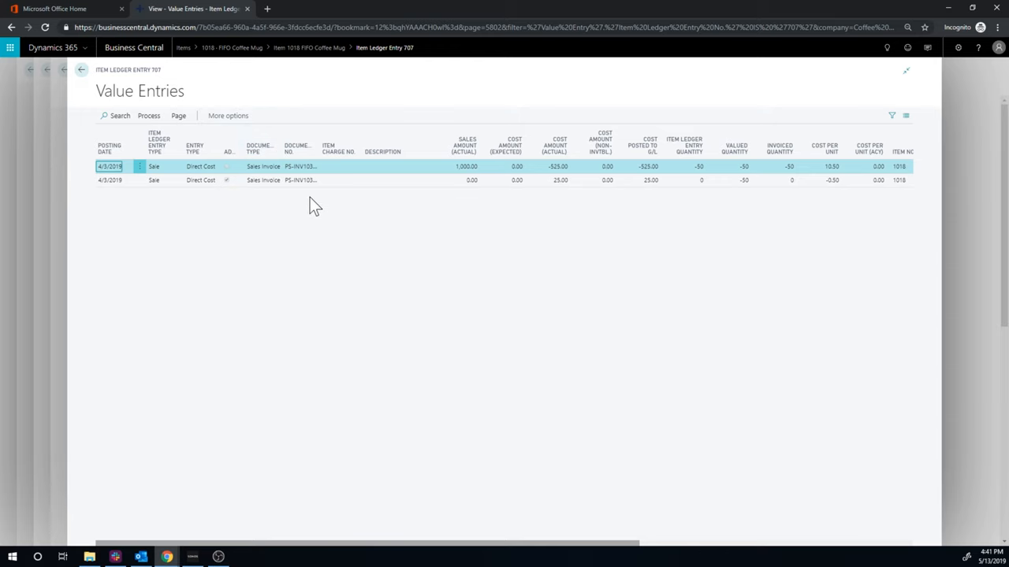
mouse_move(559, 167)
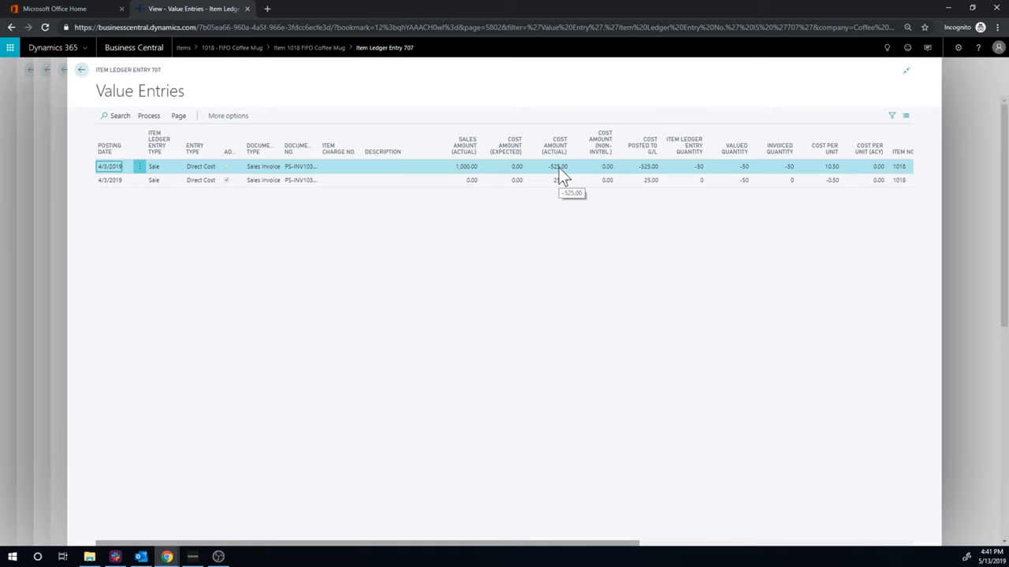
mouse_move(561, 179)
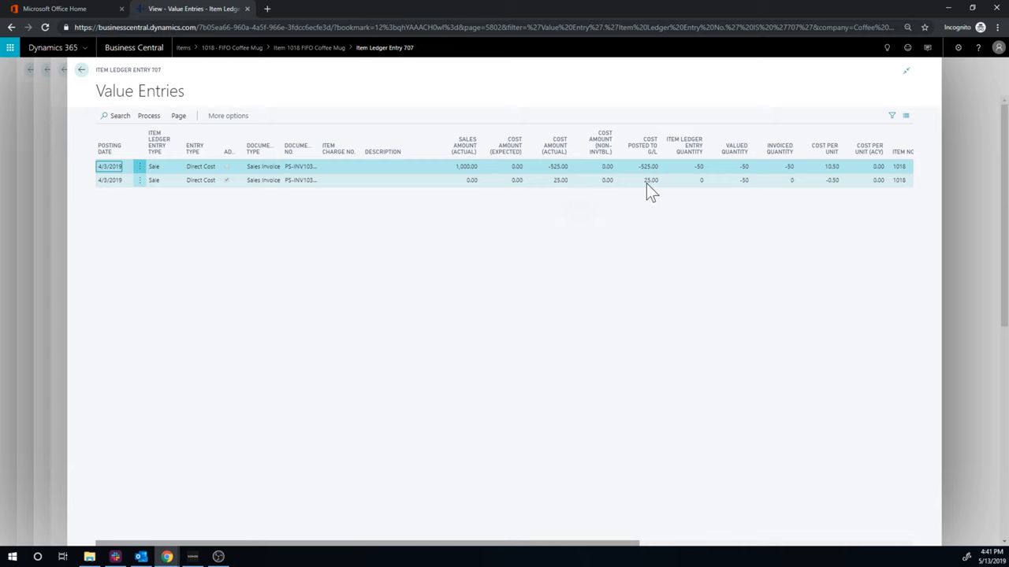
Review entry 707's second value entry line and go back to Item Ledger Entries.
click(648, 167)
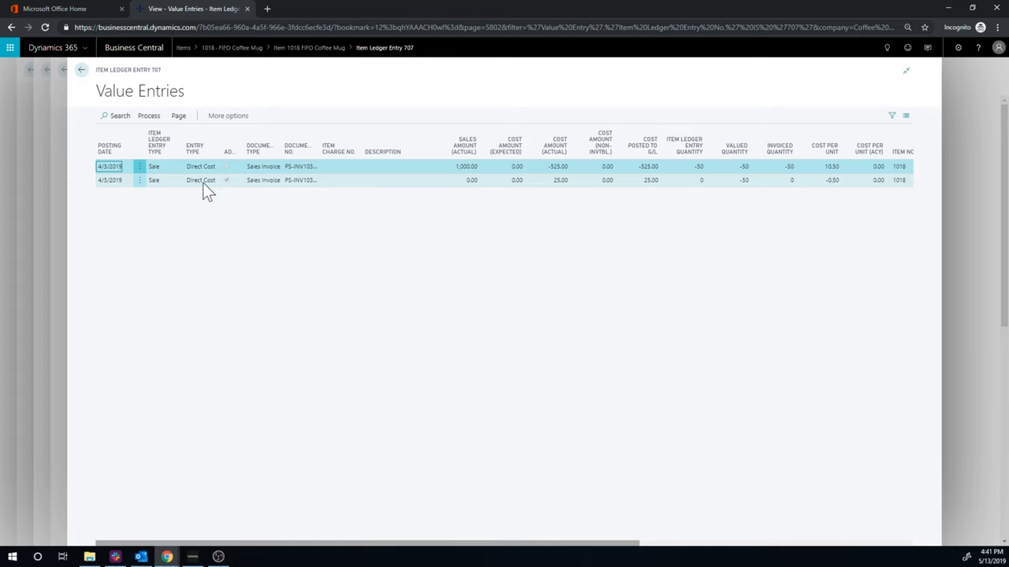
mouse_move(238, 189)
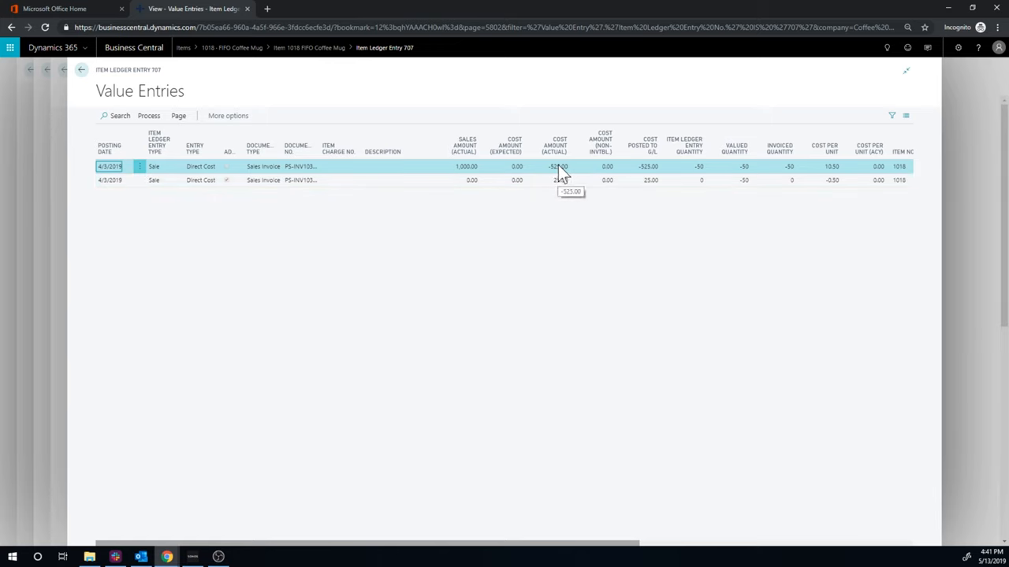
mouse_move(488, 205)
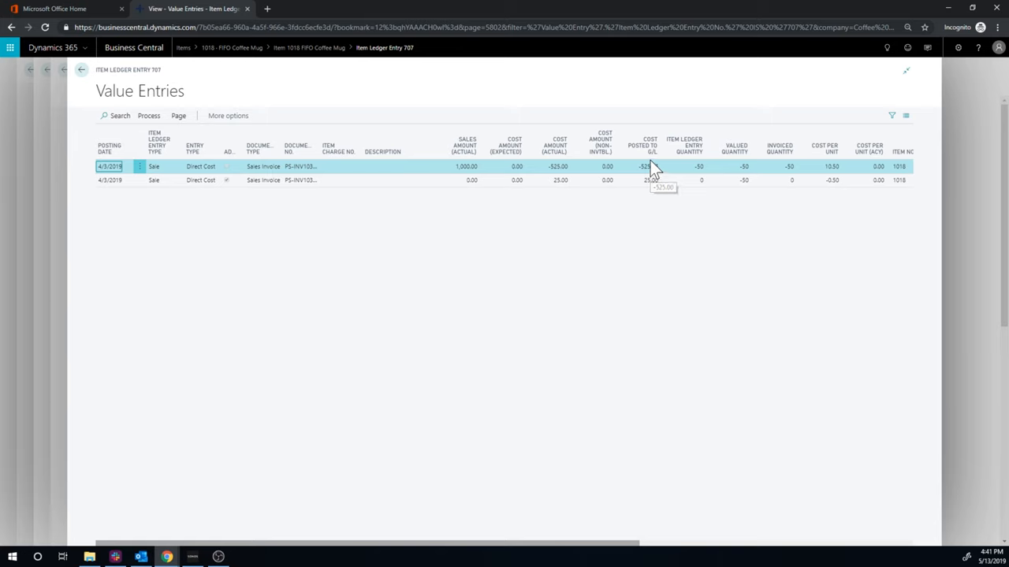
mouse_move(649, 167)
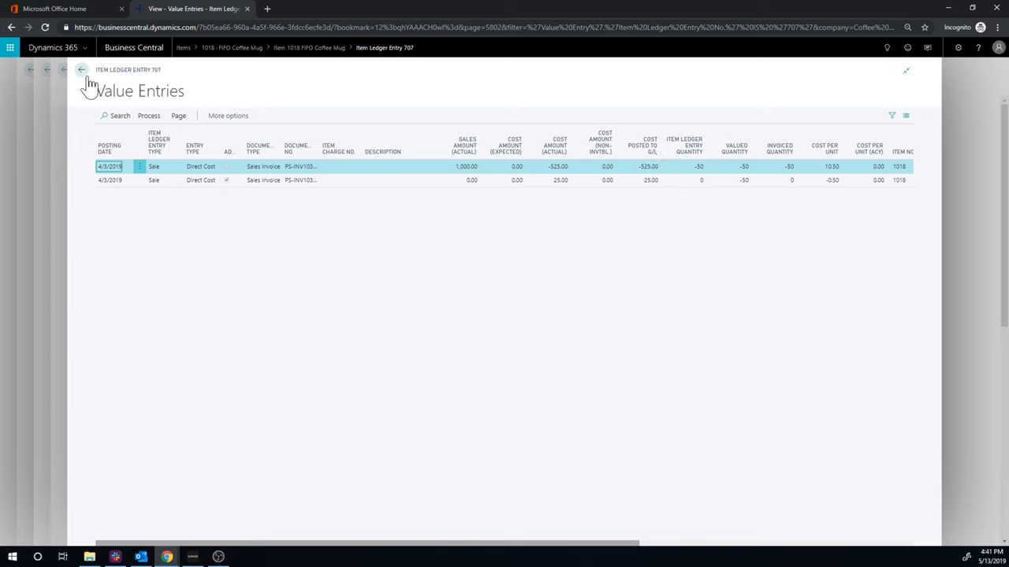
click(82, 70)
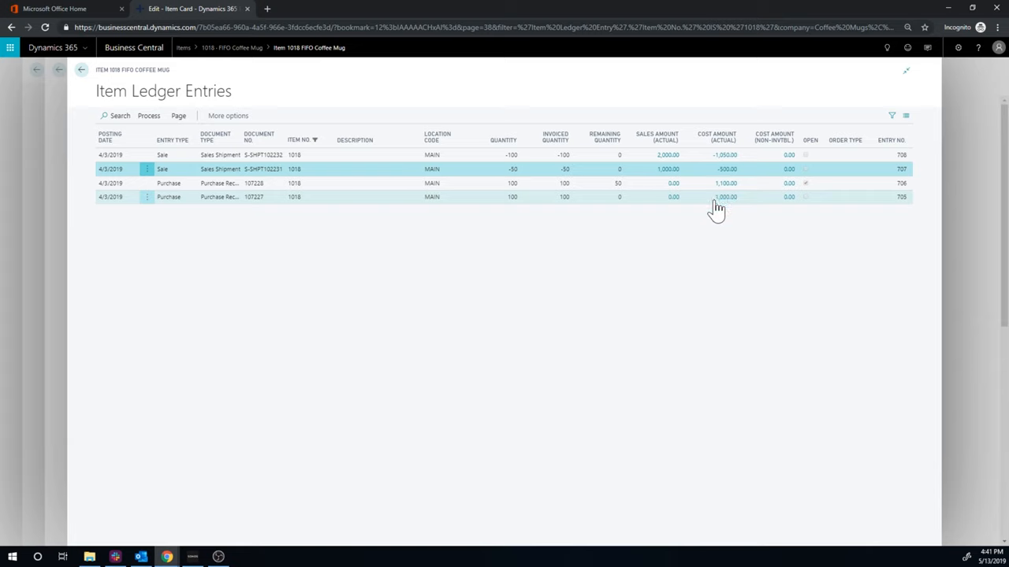
mouse_move(723, 197)
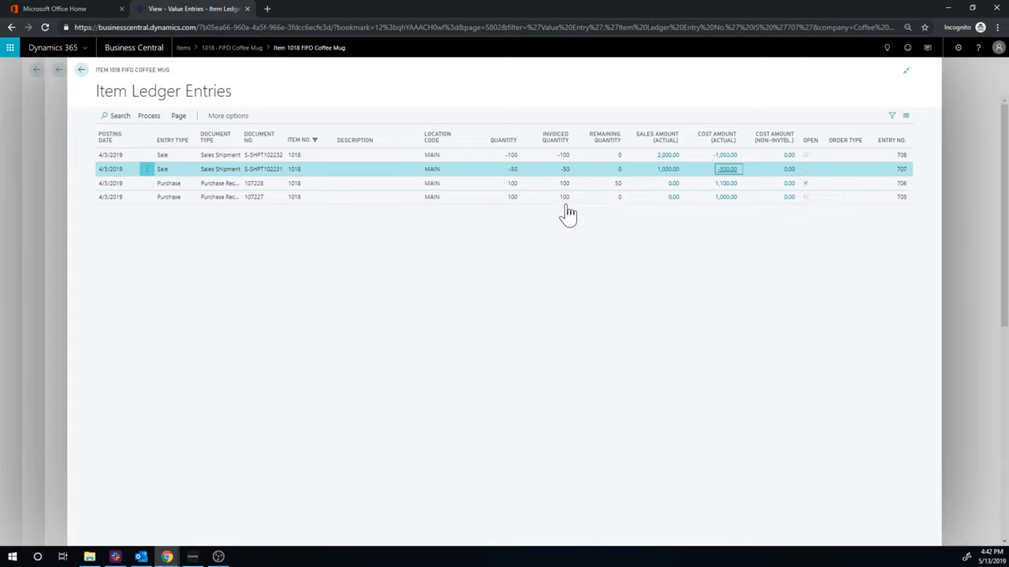
Drill into the value entries for the 50-unit sale again.
click(728, 169)
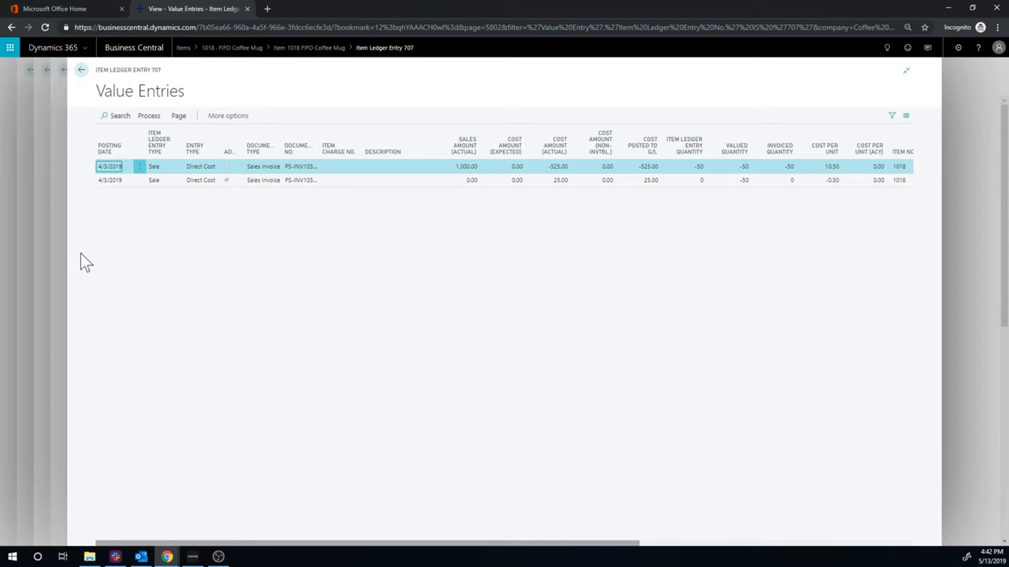
mouse_move(372, 260)
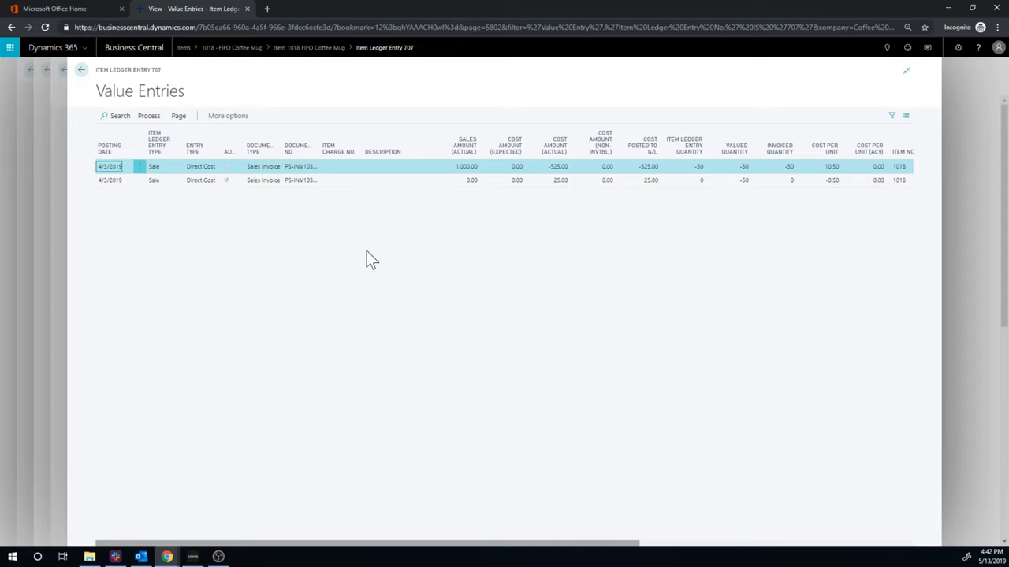
mouse_move(725, 218)
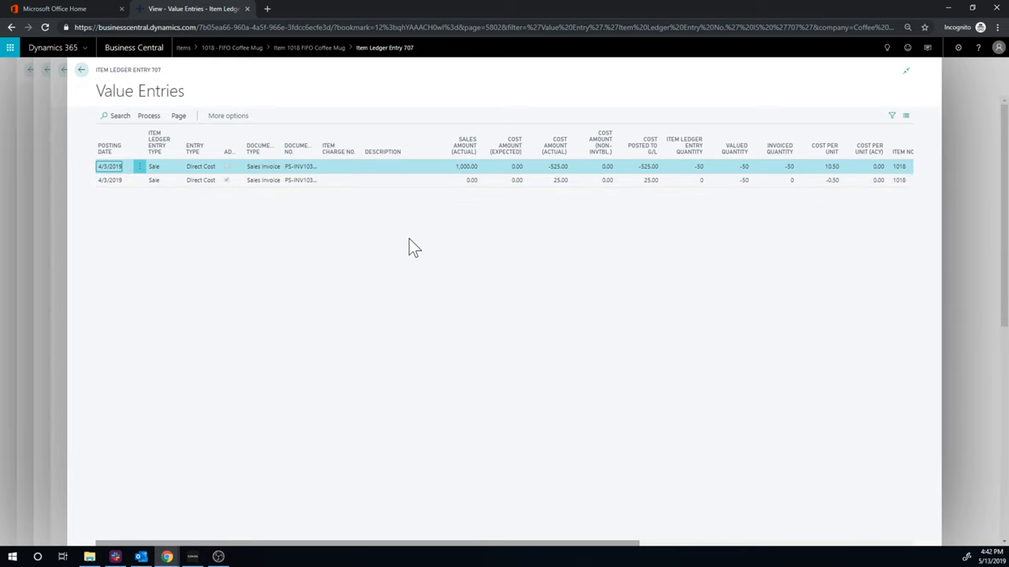
mouse_move(564, 230)
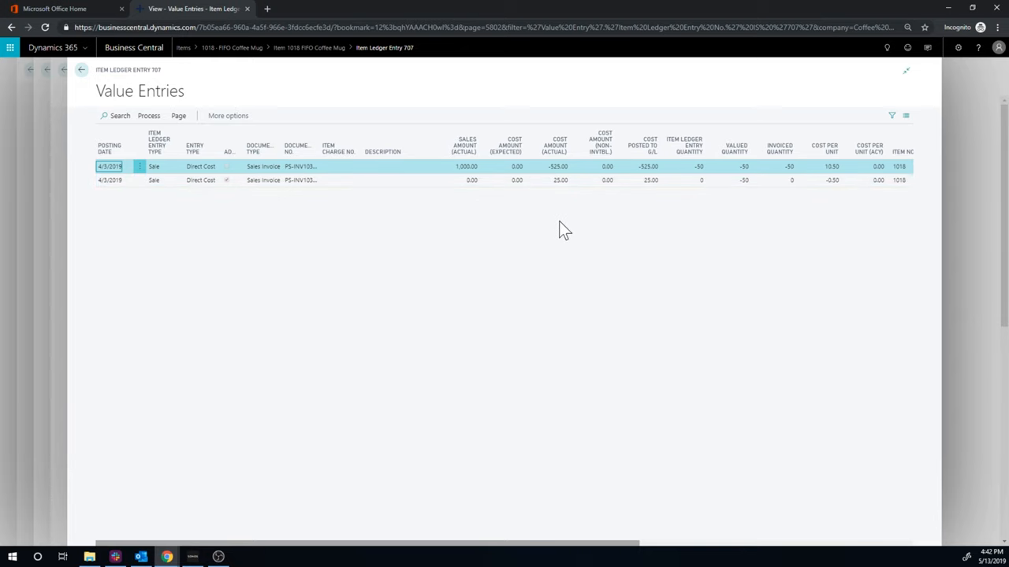
mouse_move(686, 217)
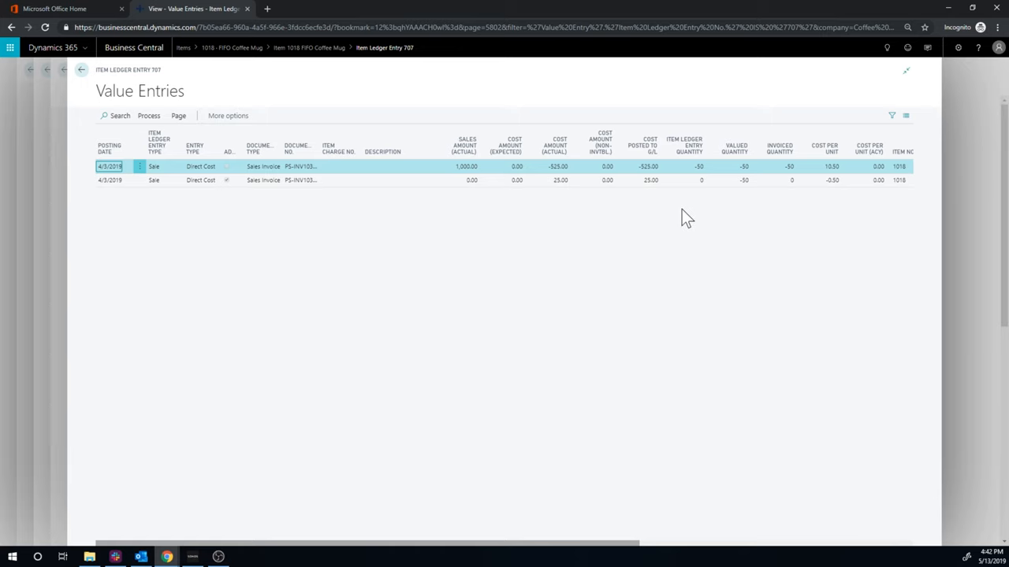
mouse_move(739, 199)
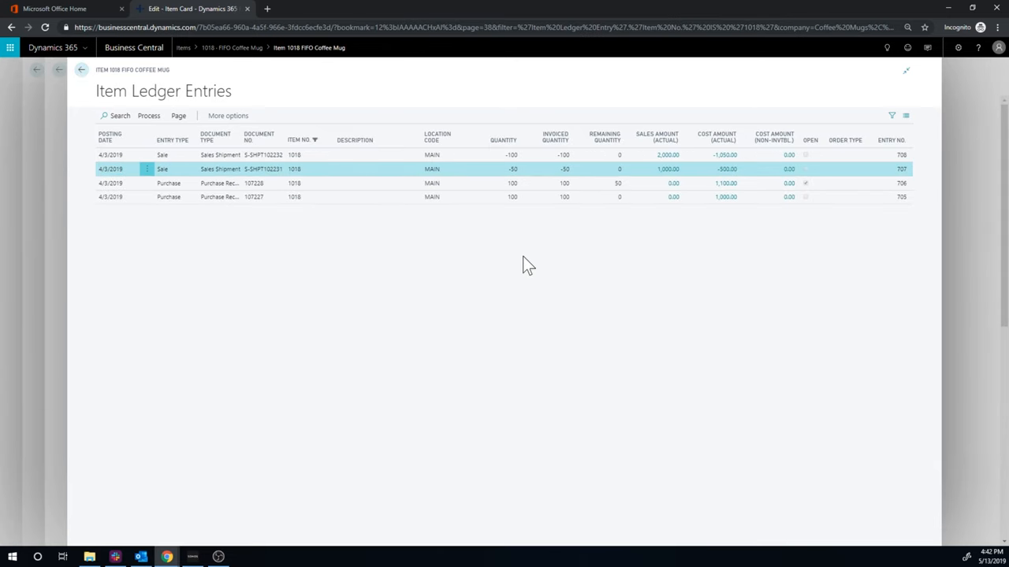
mouse_move(596, 234)
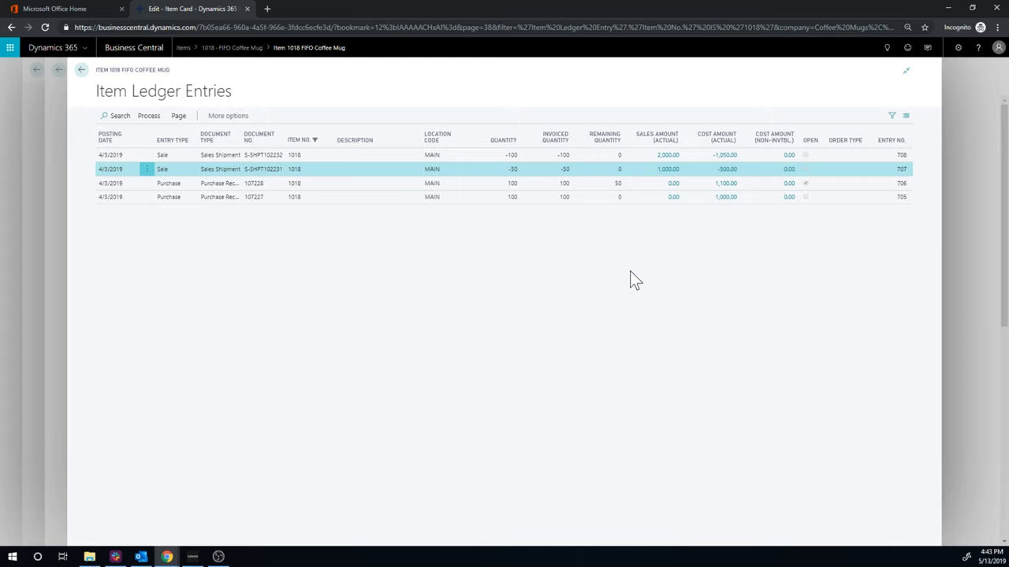
mouse_move(523, 230)
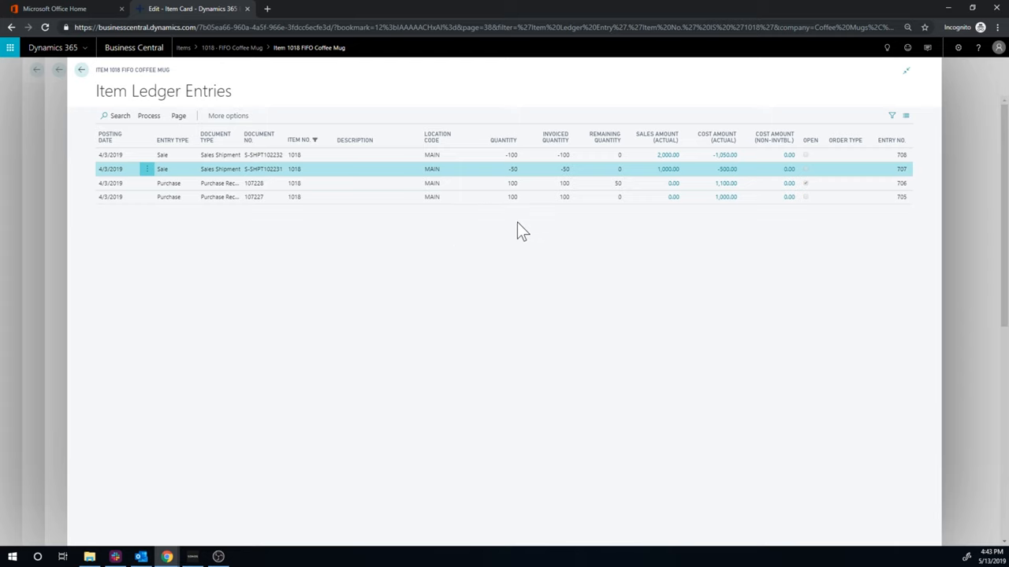
mouse_move(569, 170)
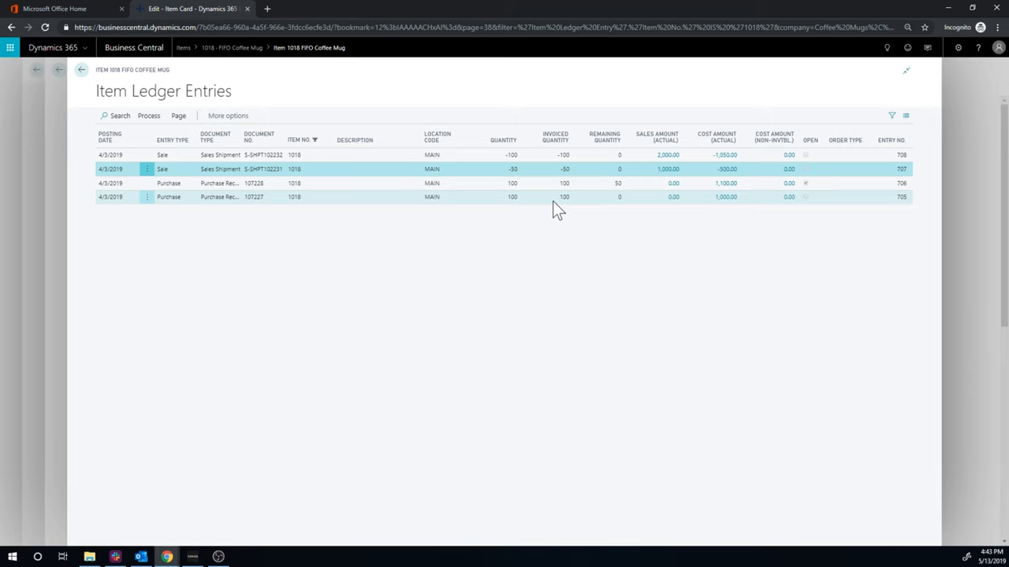
mouse_move(565, 197)
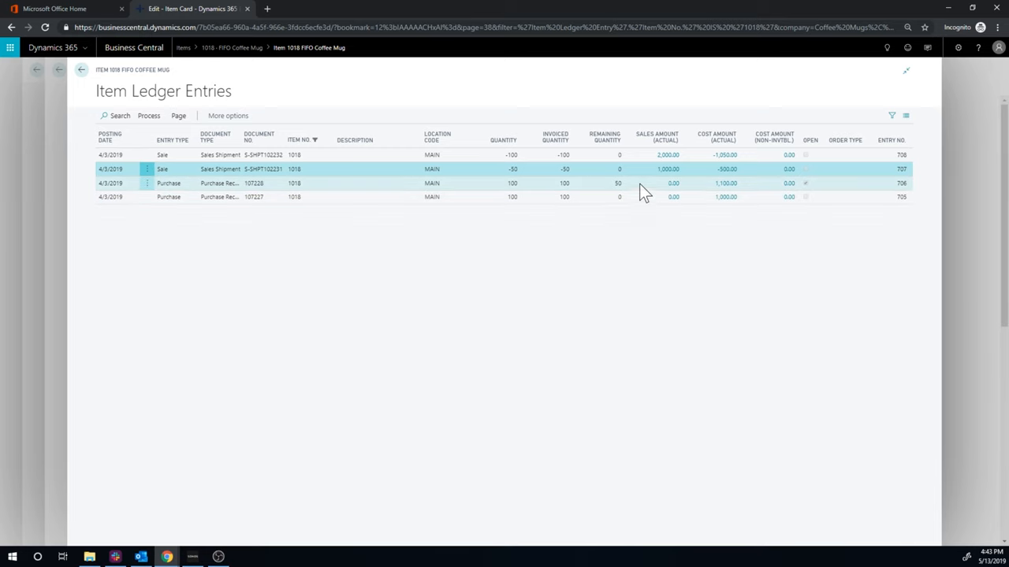
mouse_move(622, 190)
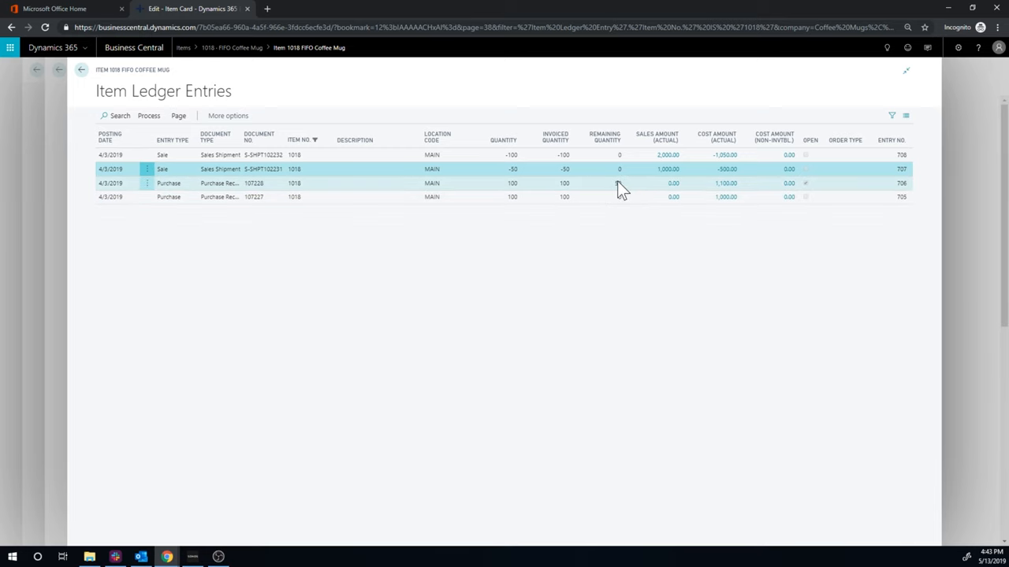
mouse_move(618, 183)
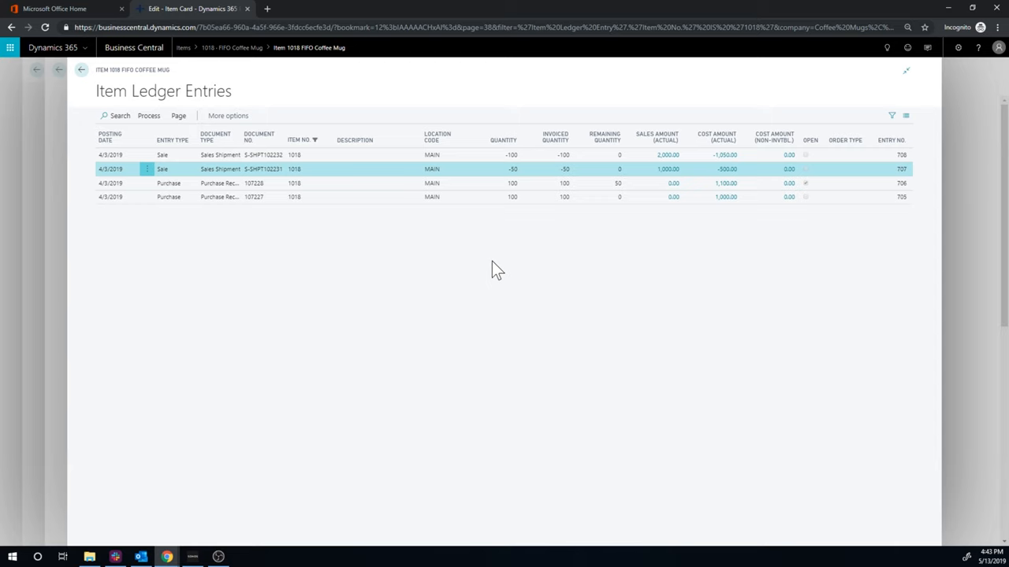
mouse_move(492, 264)
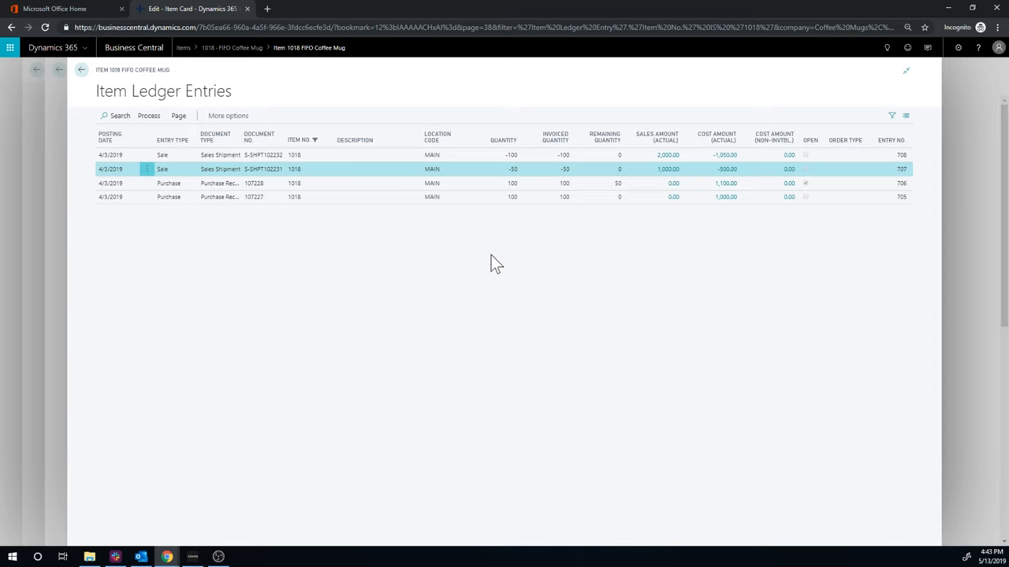
mouse_move(368, 236)
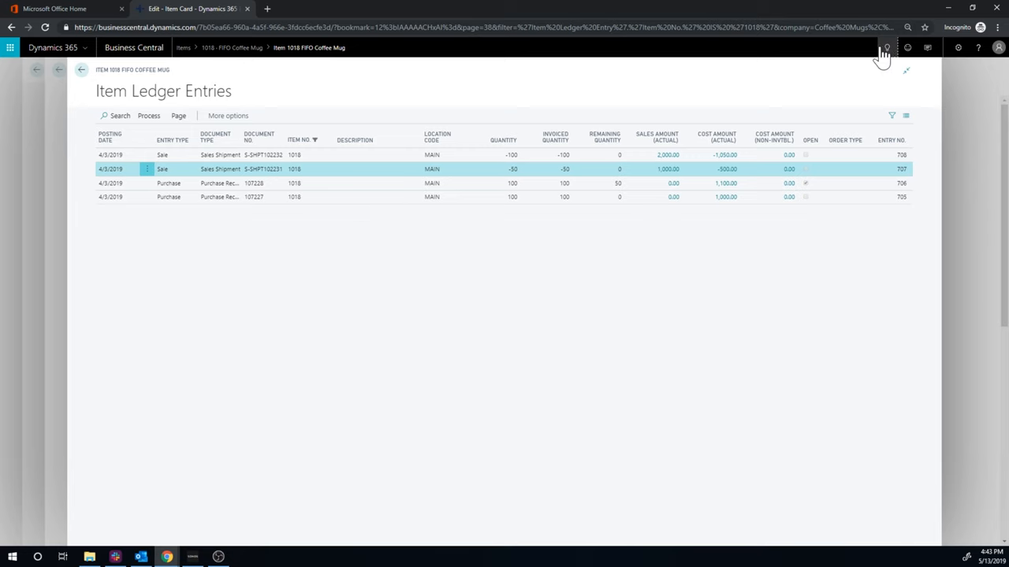
Start a Tell Me search from the item ledger entries page.
click(886, 47)
text(application work)
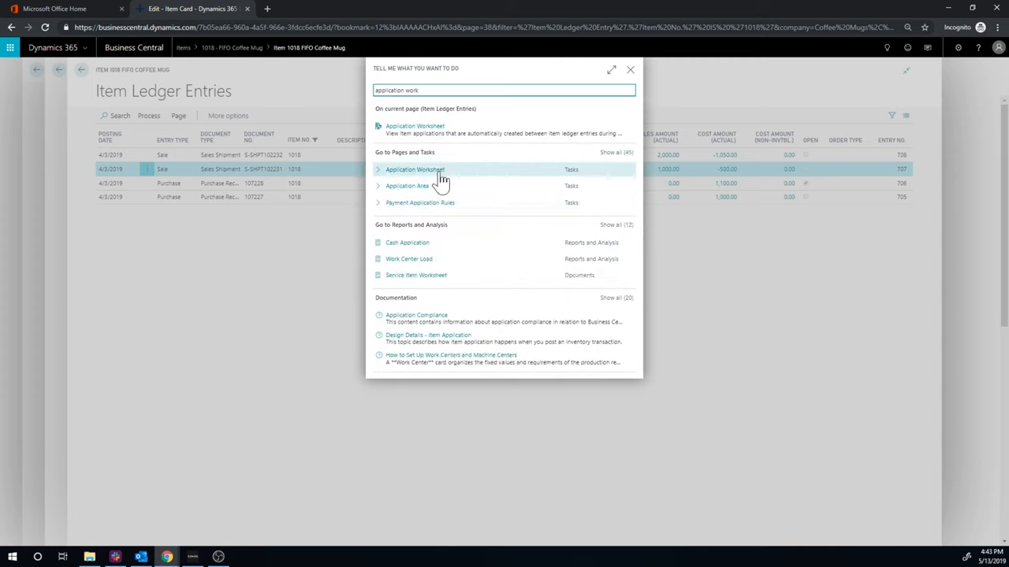
Open the Application Worksheet from the search results.
click(414, 170)
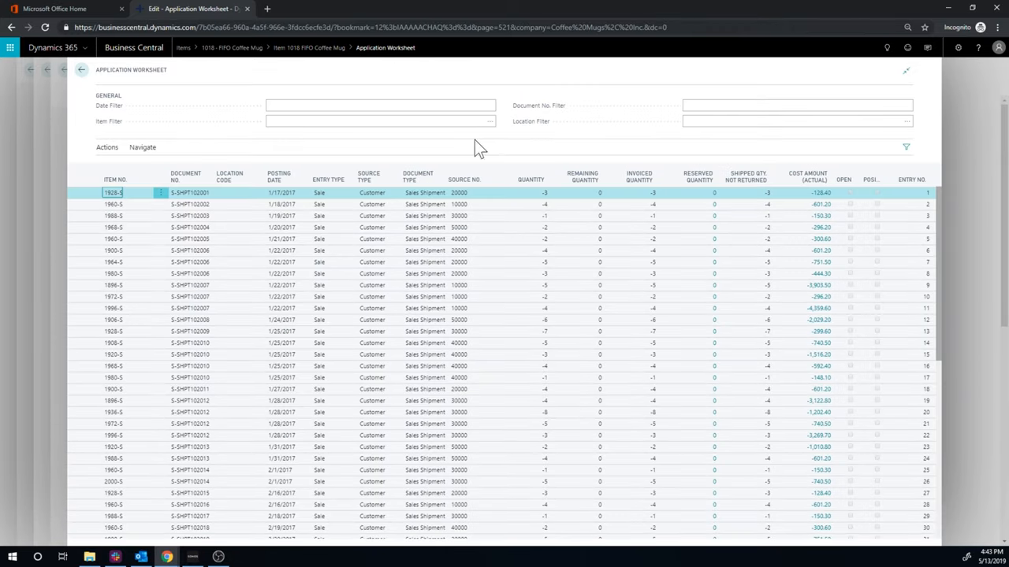
mouse_move(255, 98)
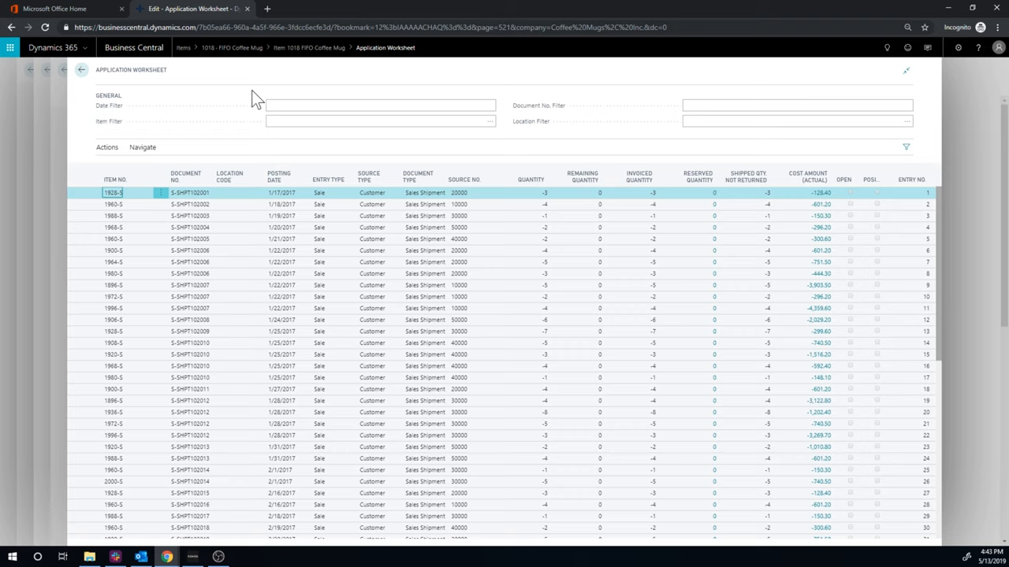
mouse_move(224, 107)
text(1018)
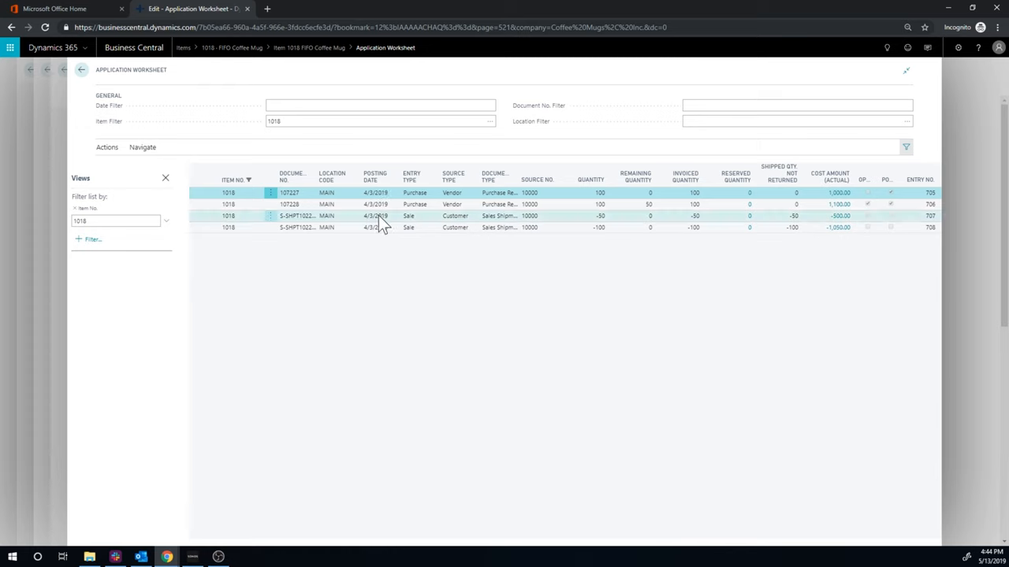
Hide the filter pane with item 1018 set and select the second purchase receipt entry.
click(165, 177)
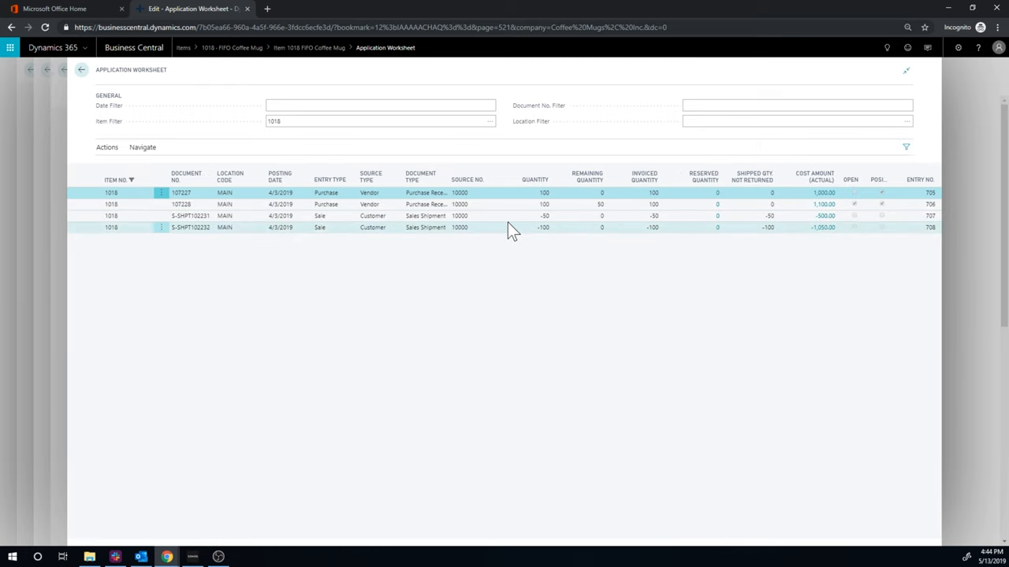
click(107, 148)
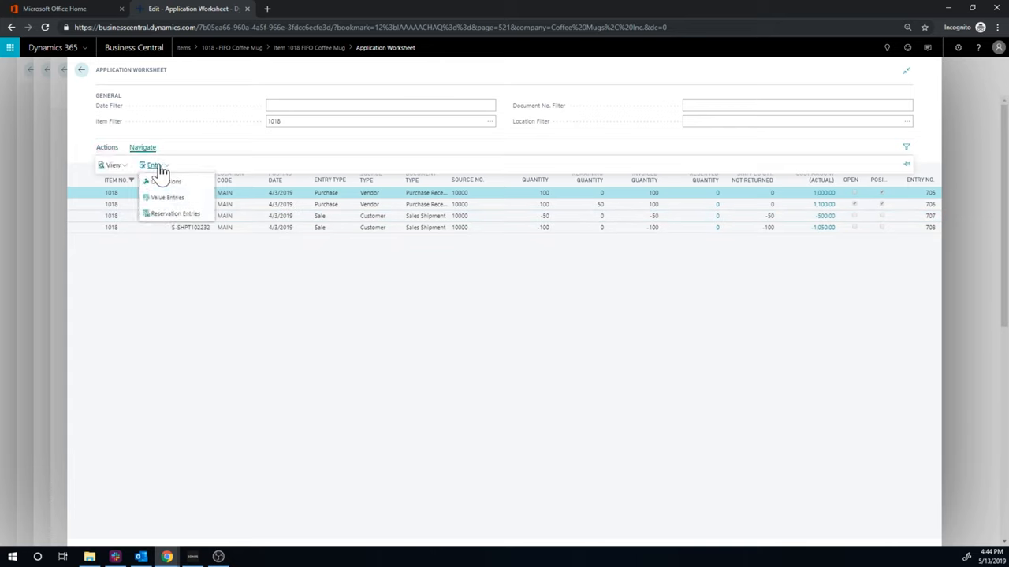
mouse_move(252, 229)
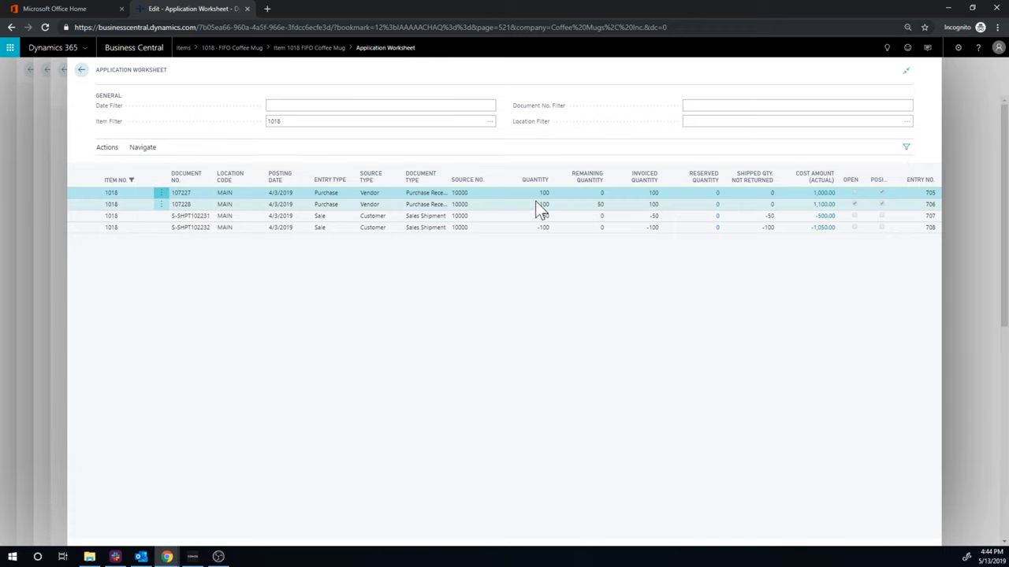
click(461, 205)
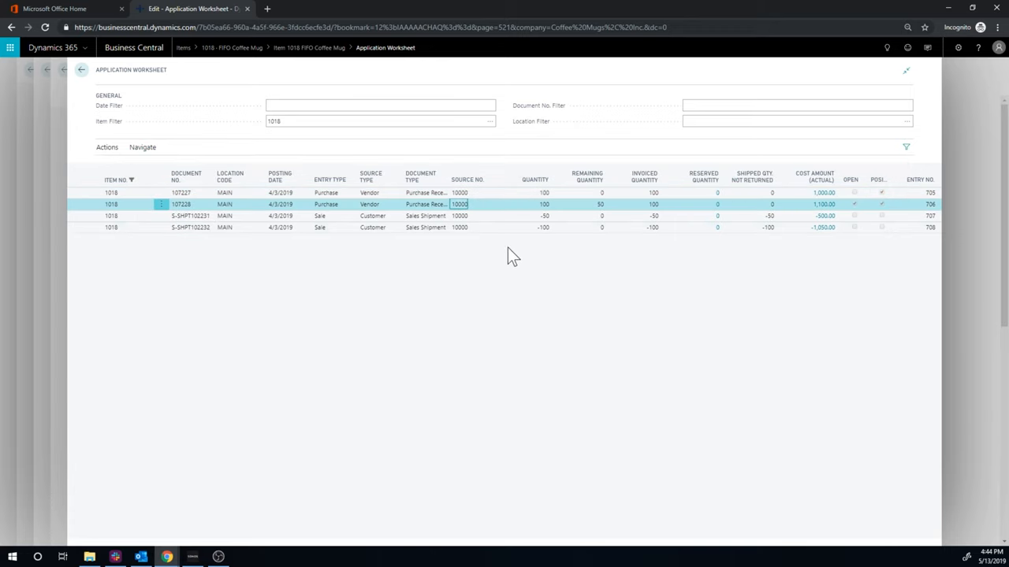
mouse_move(470, 281)
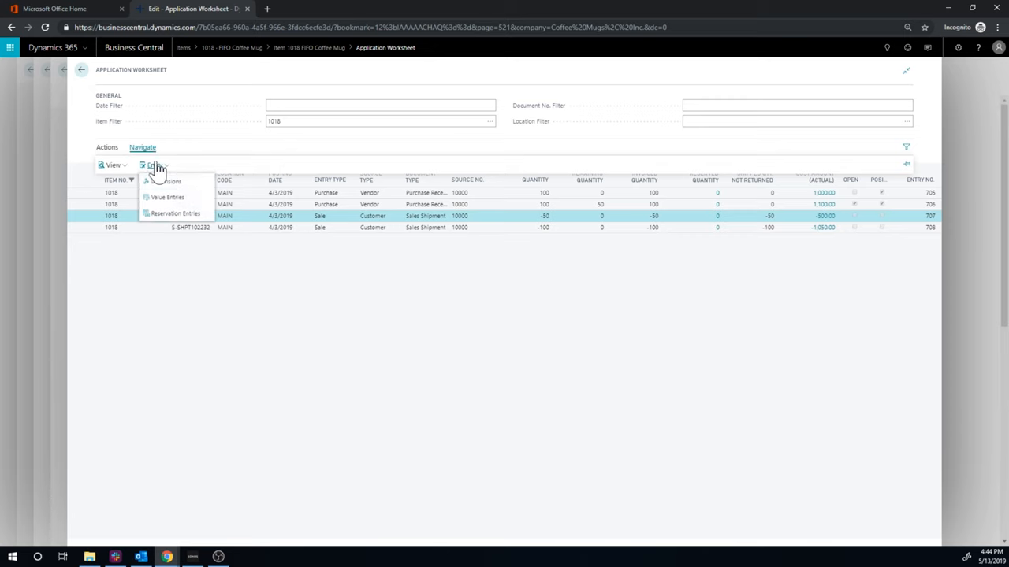
click(167, 197)
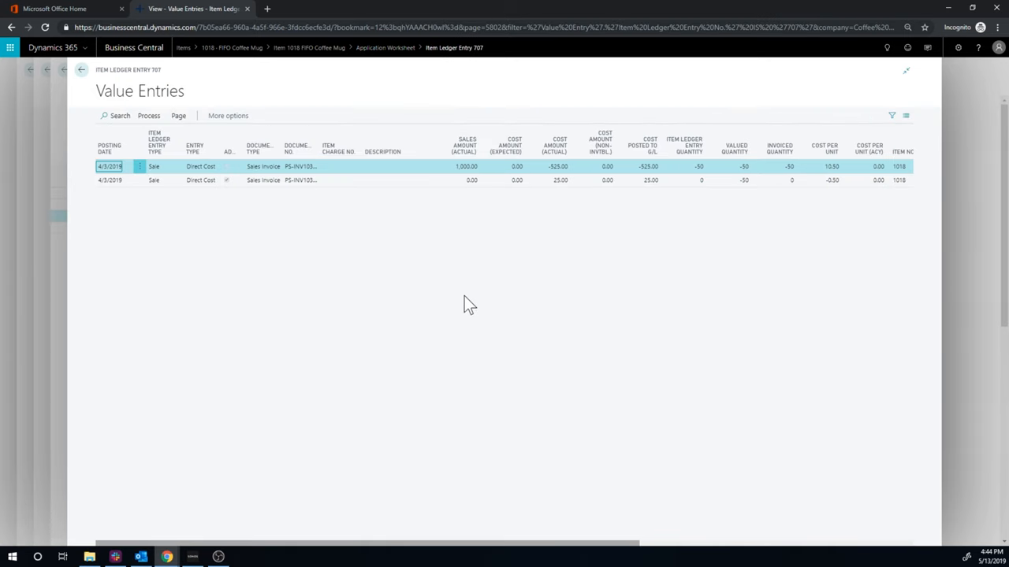
mouse_move(315, 168)
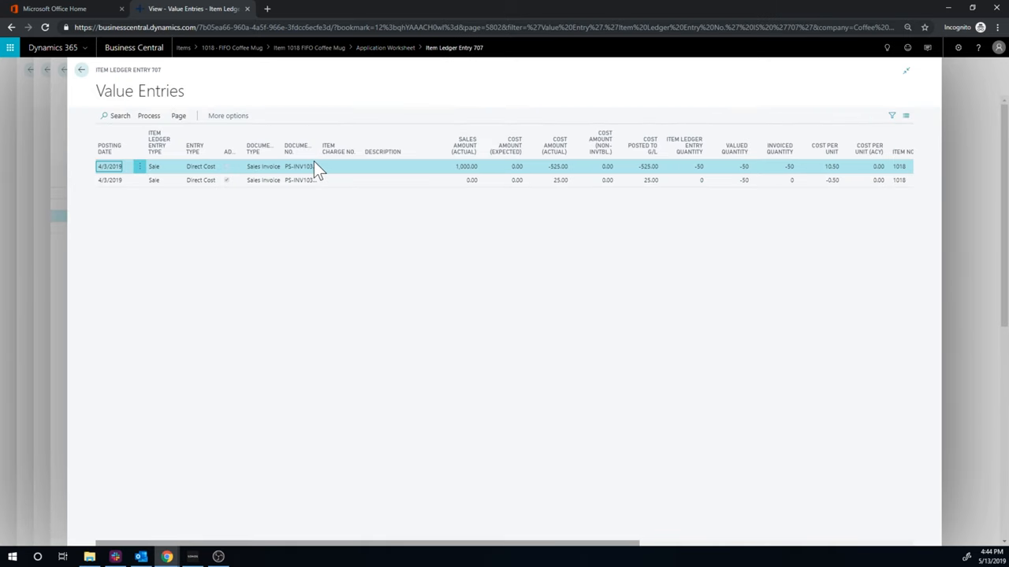
click(331, 180)
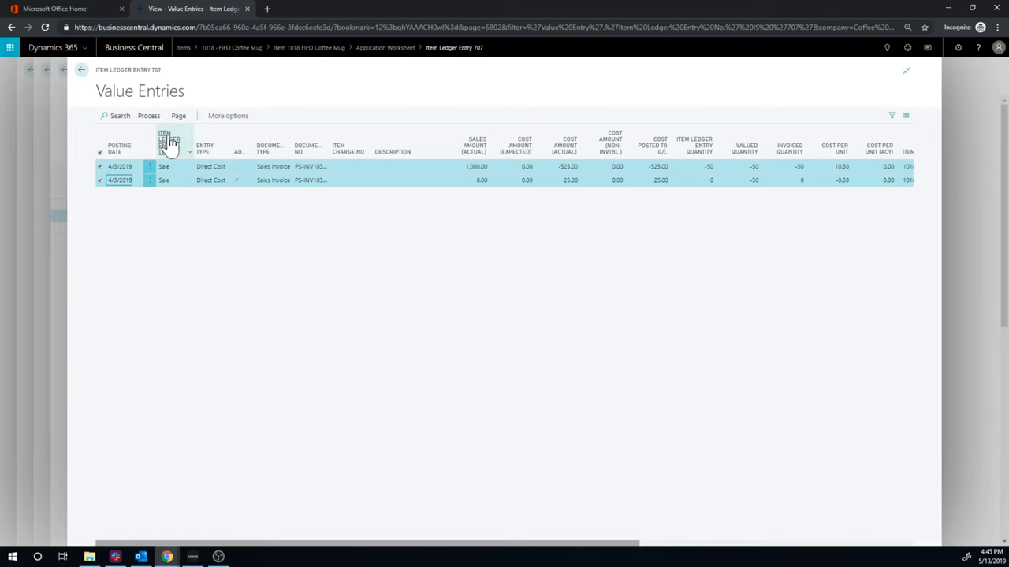
click(178, 117)
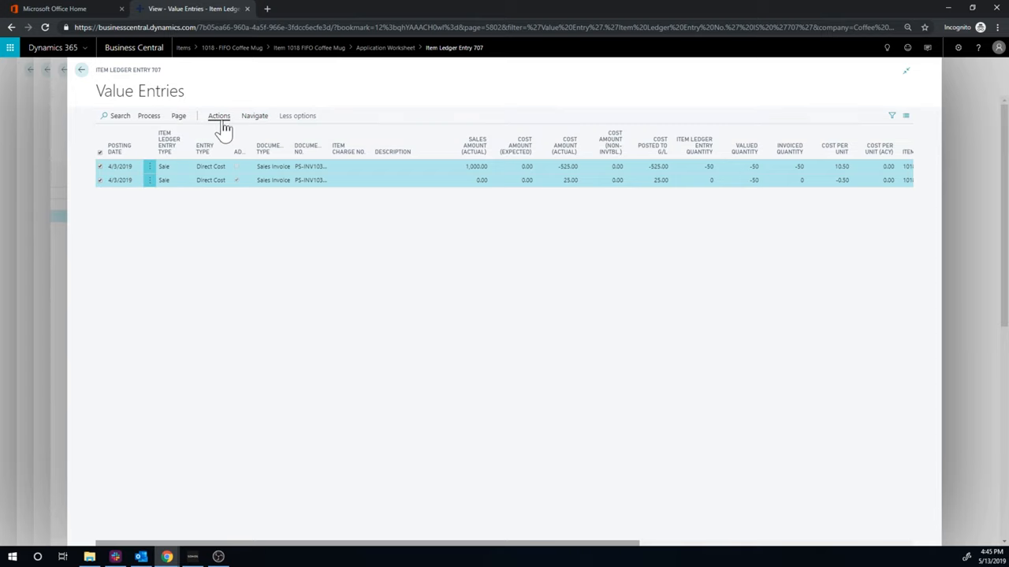
click(120, 117)
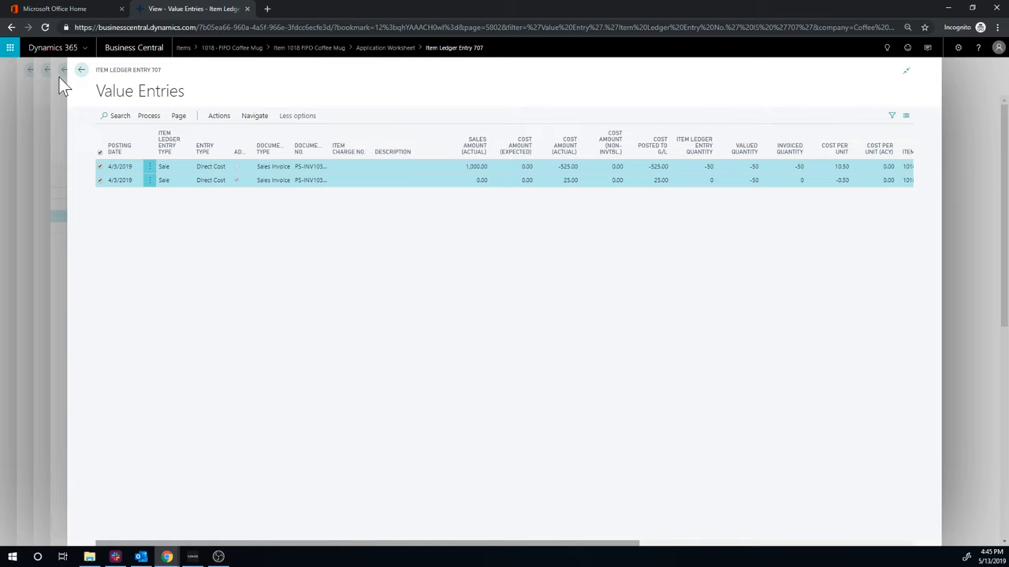
View the value entries for purchase receipt 107227 and return to the Application Worksheet.
click(81, 69)
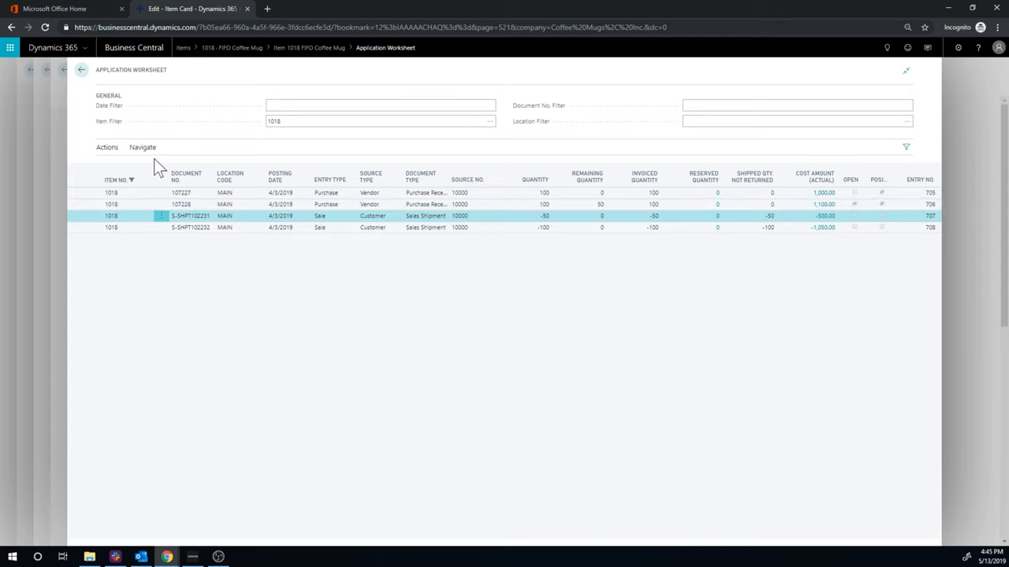
click(205, 205)
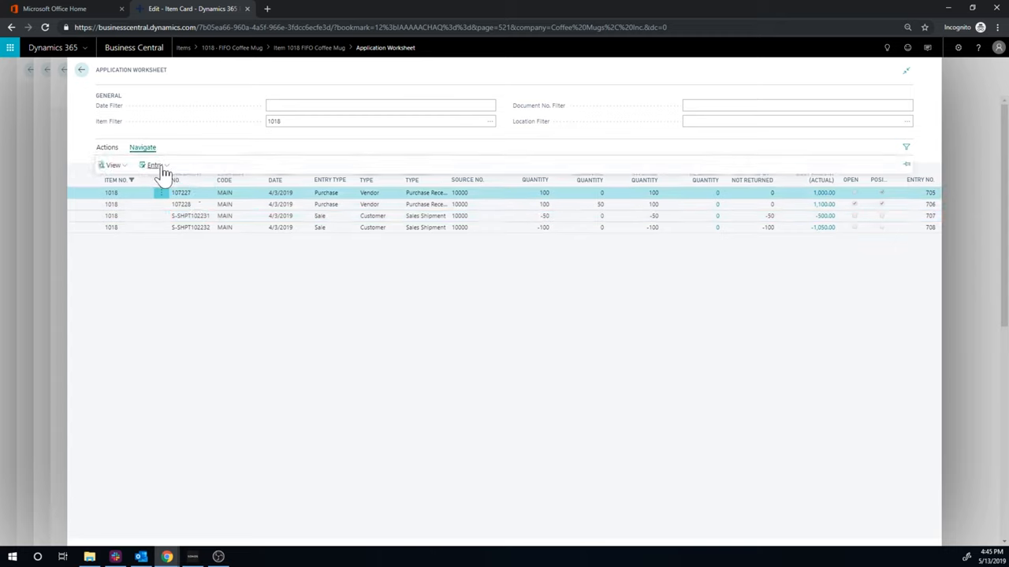
click(114, 165)
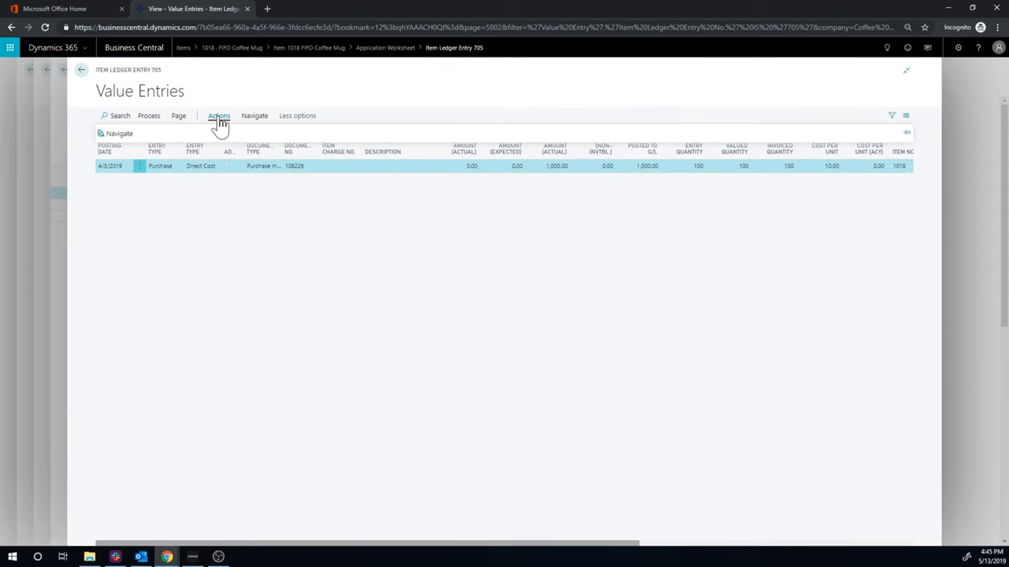
click(256, 116)
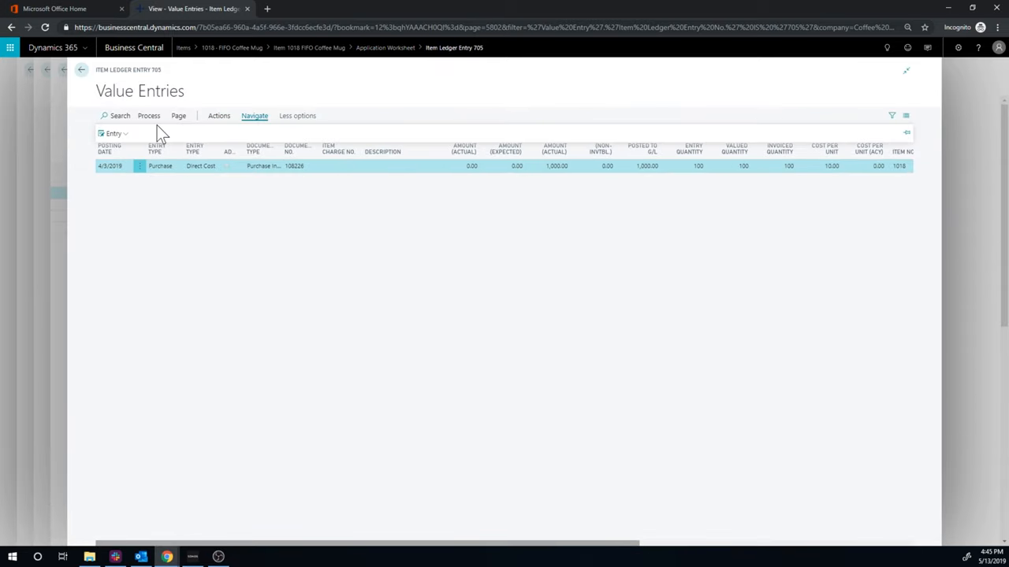
click(178, 117)
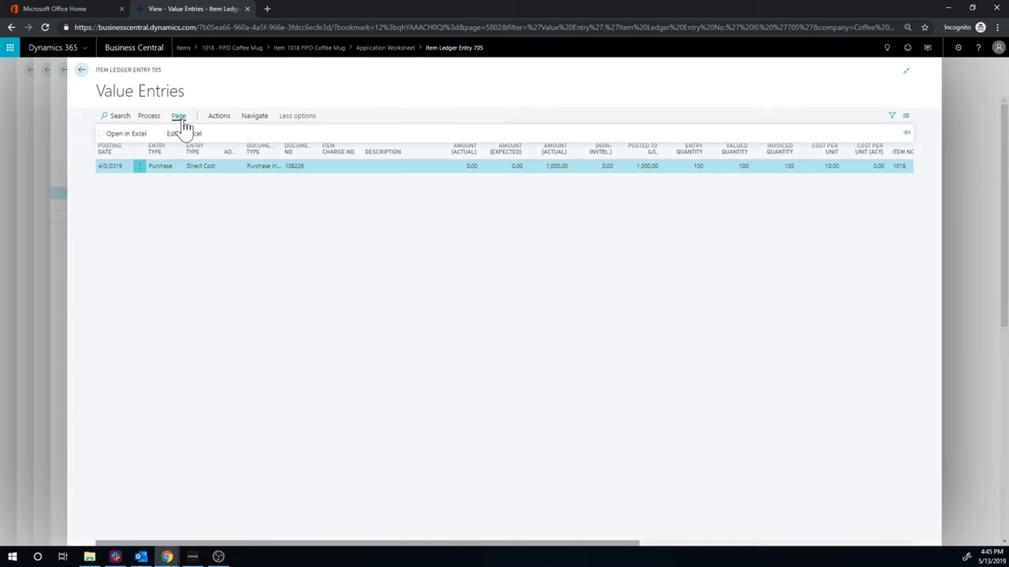
click(254, 117)
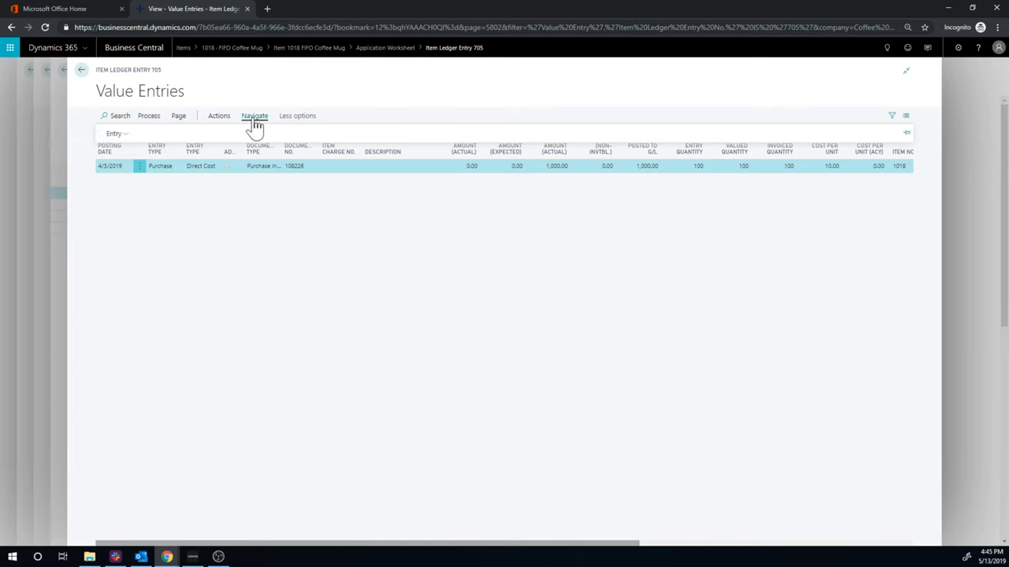
click(254, 116)
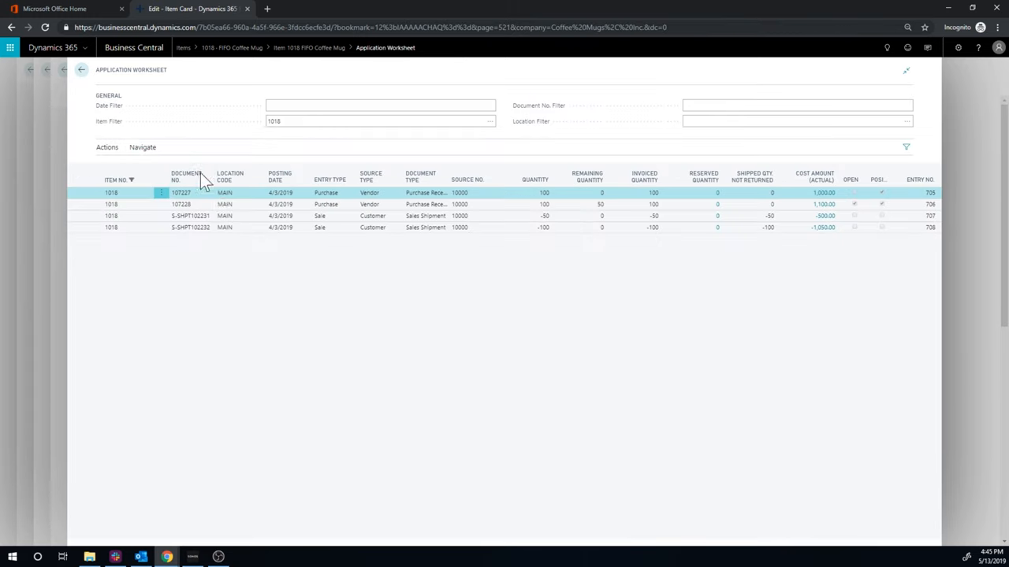
Select sales shipment S-SHPT102231 and bring up its Navigate related-entry options.
click(107, 148)
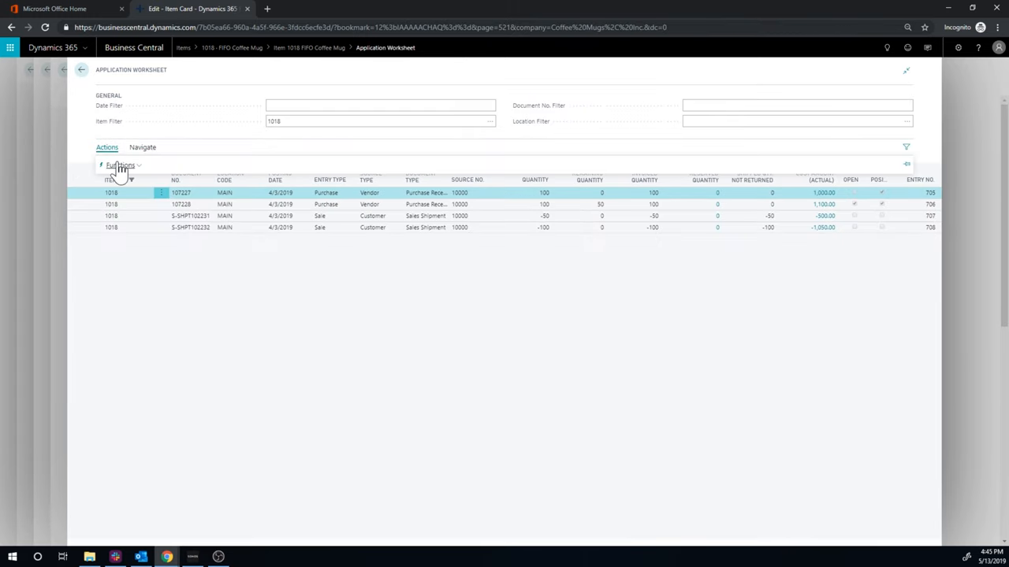
click(120, 165)
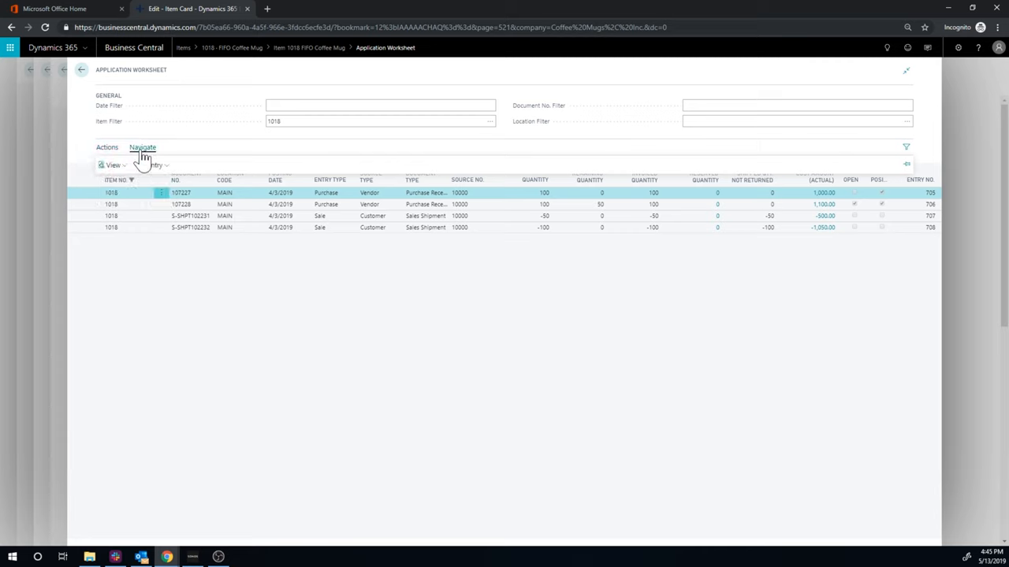
click(155, 166)
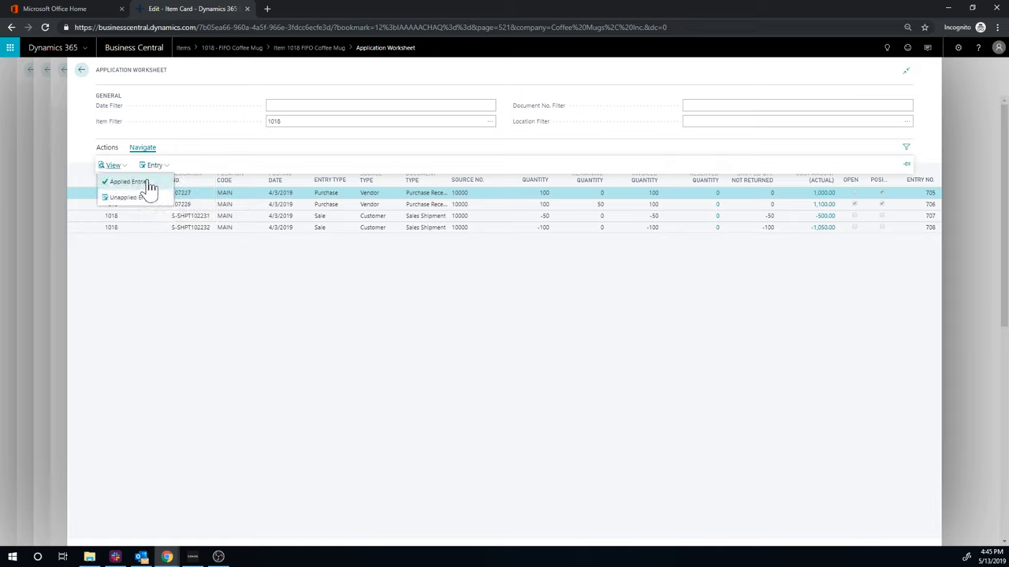
click(130, 181)
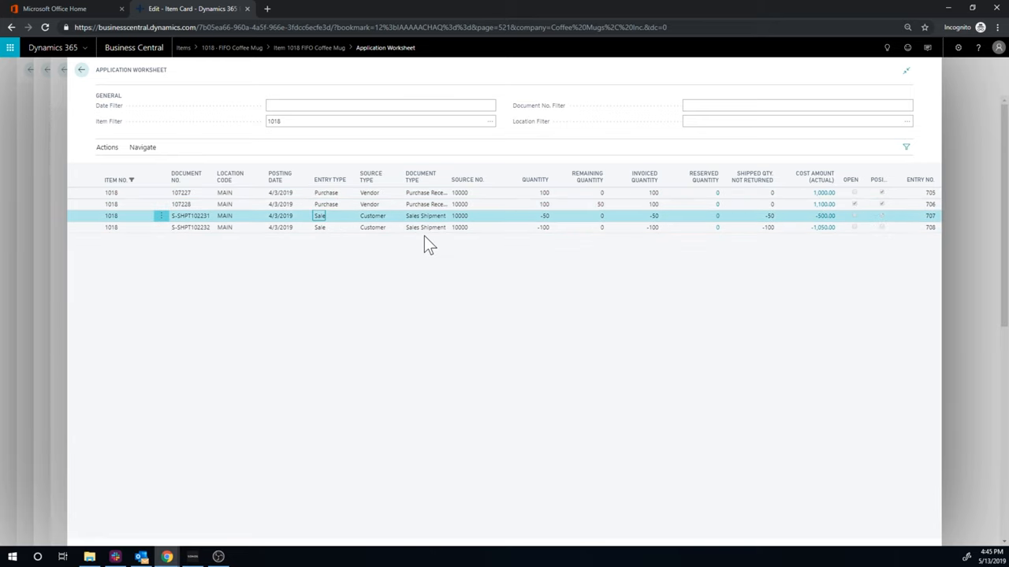
click(142, 148)
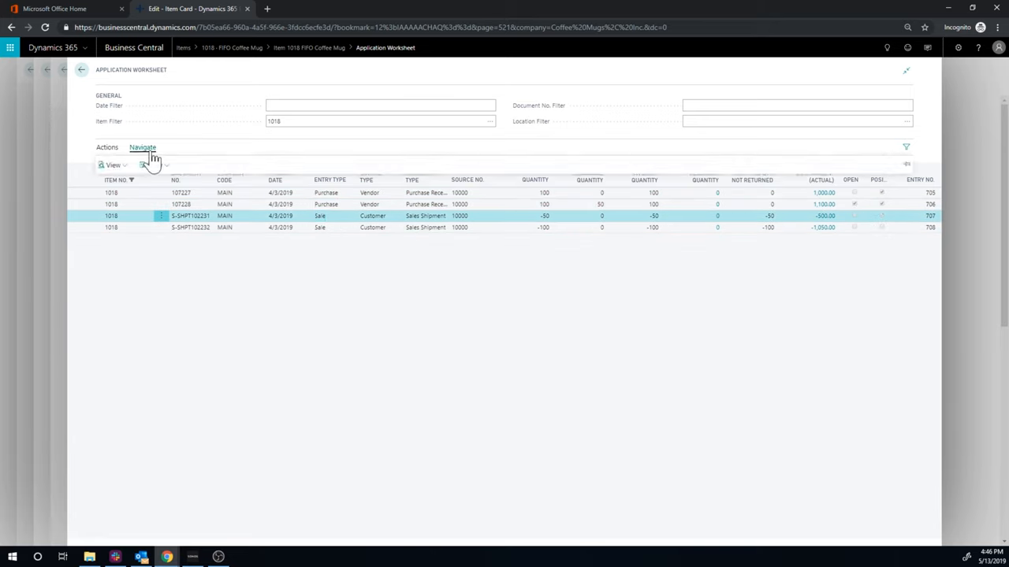
Show the shipment's applied entries (receipt 107227, 50 applied) and its Actions menu.
click(113, 165)
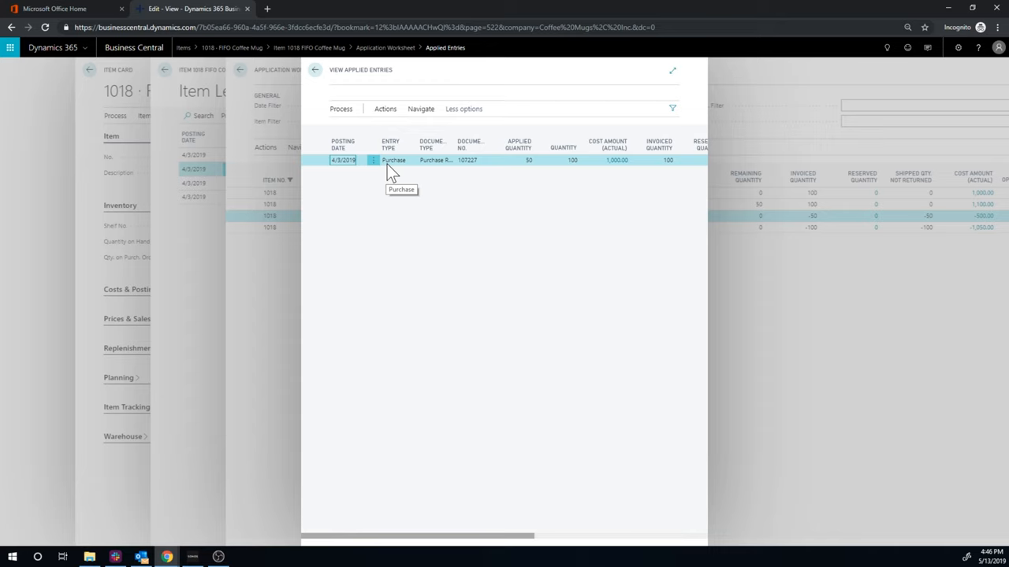
mouse_move(511, 221)
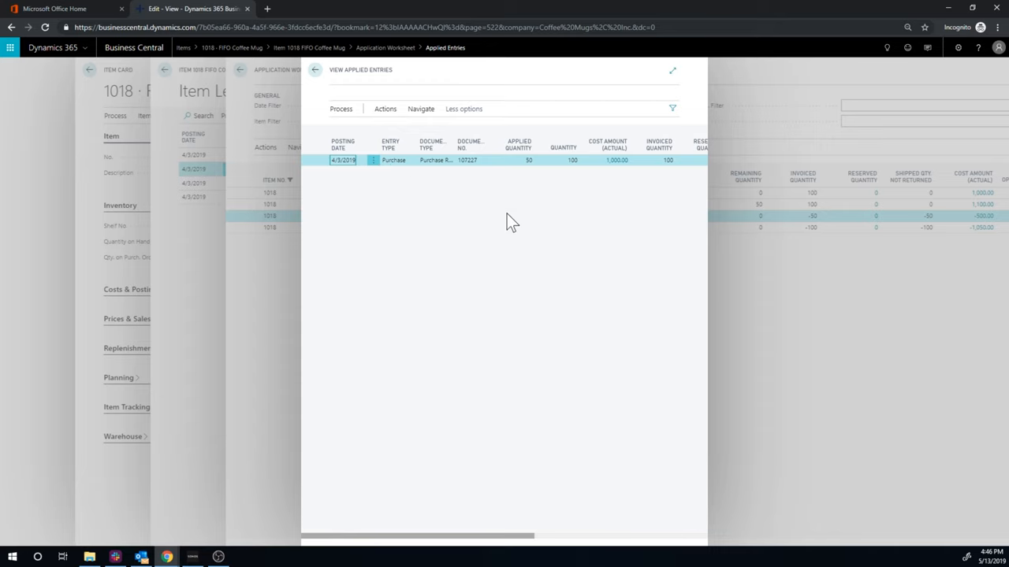
mouse_move(460, 187)
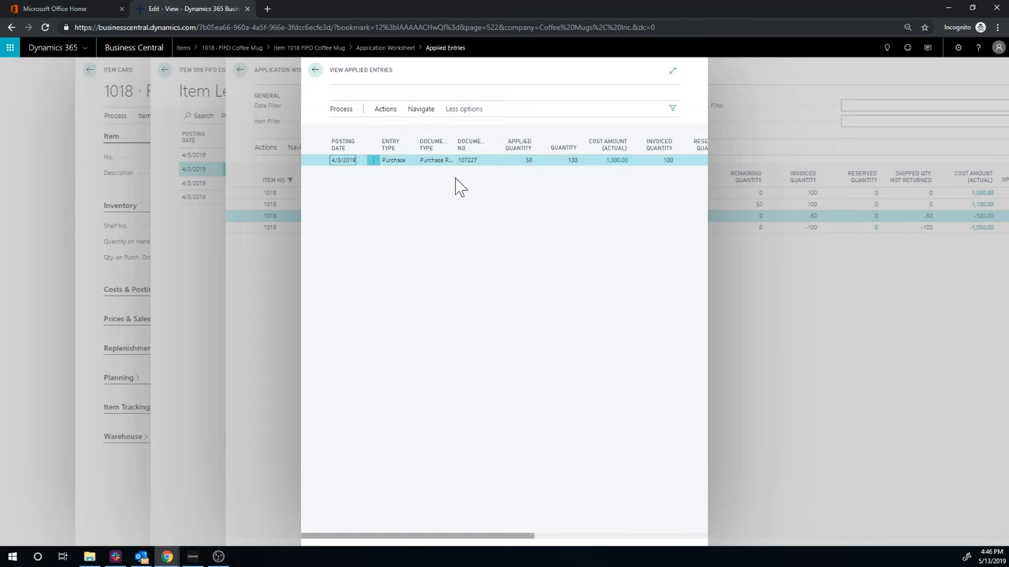
mouse_move(275, 226)
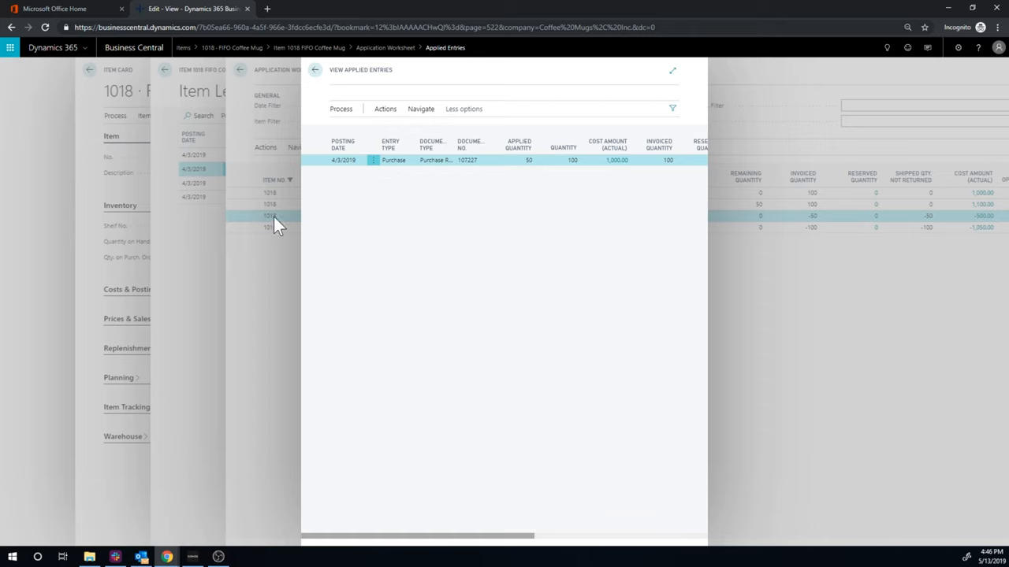
mouse_move(878, 221)
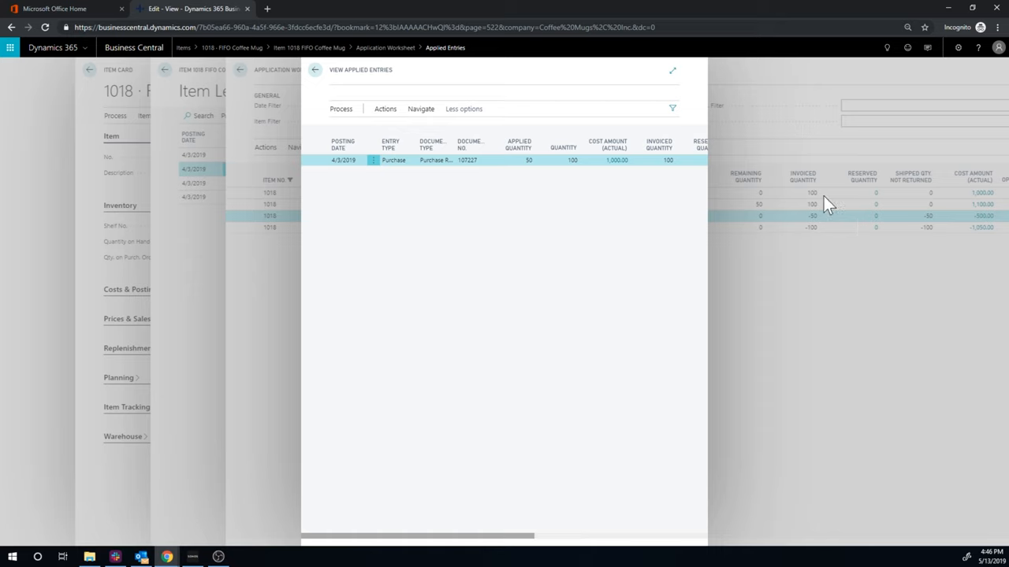
mouse_move(494, 172)
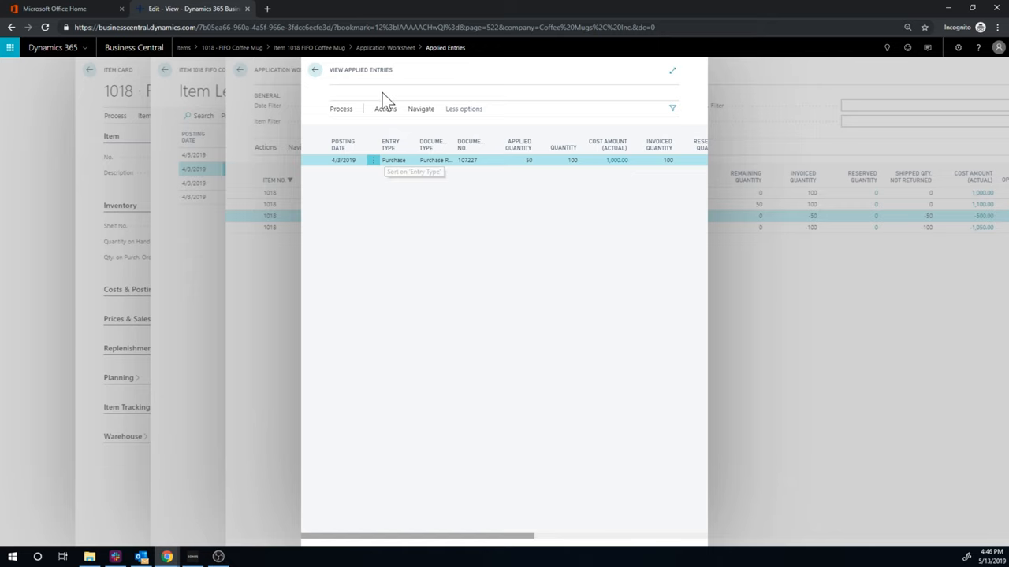
mouse_move(737, 132)
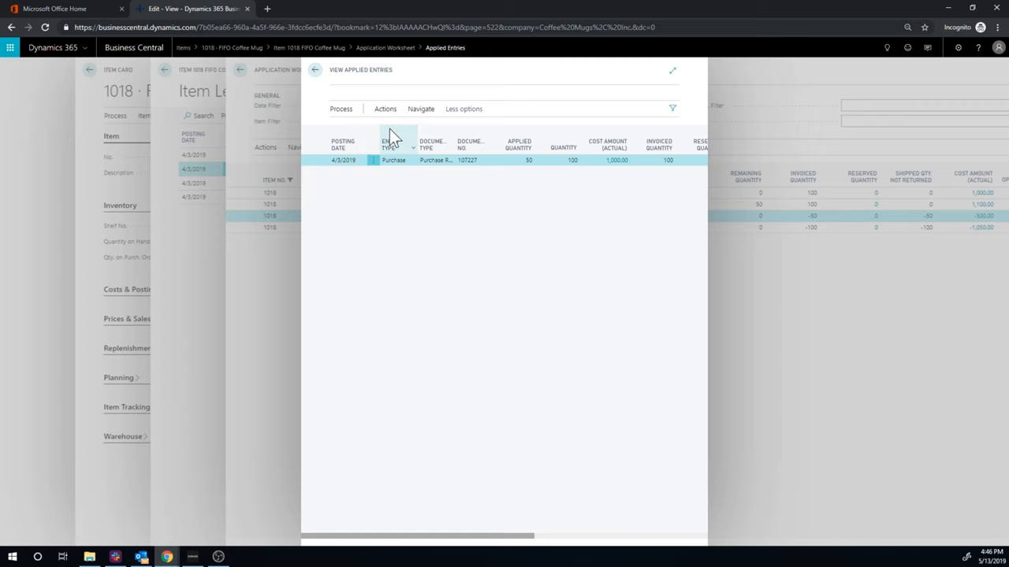
click(385, 109)
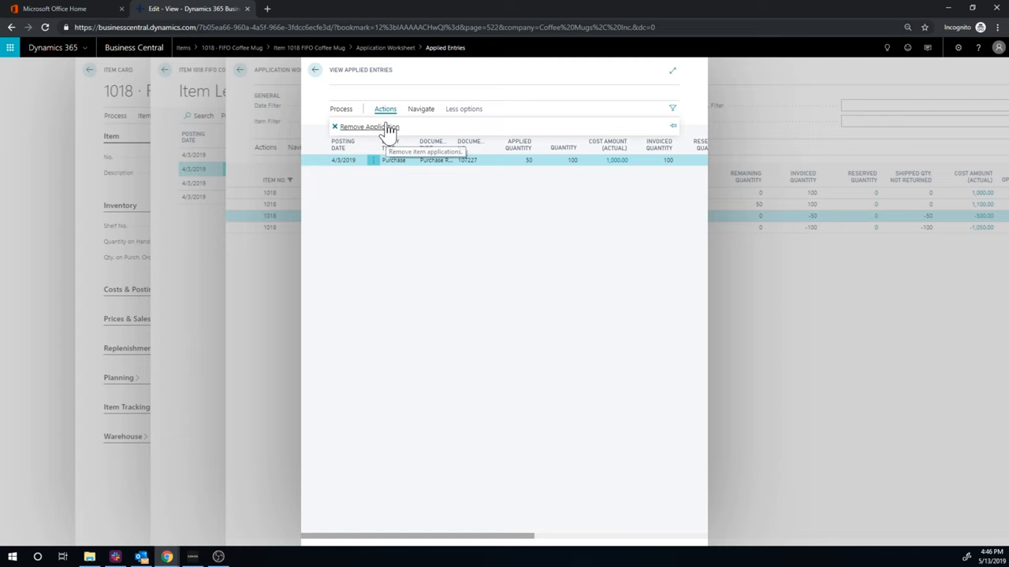
Remove the shipment's application to receipt 107227 and show the View choices under Navigate.
click(369, 126)
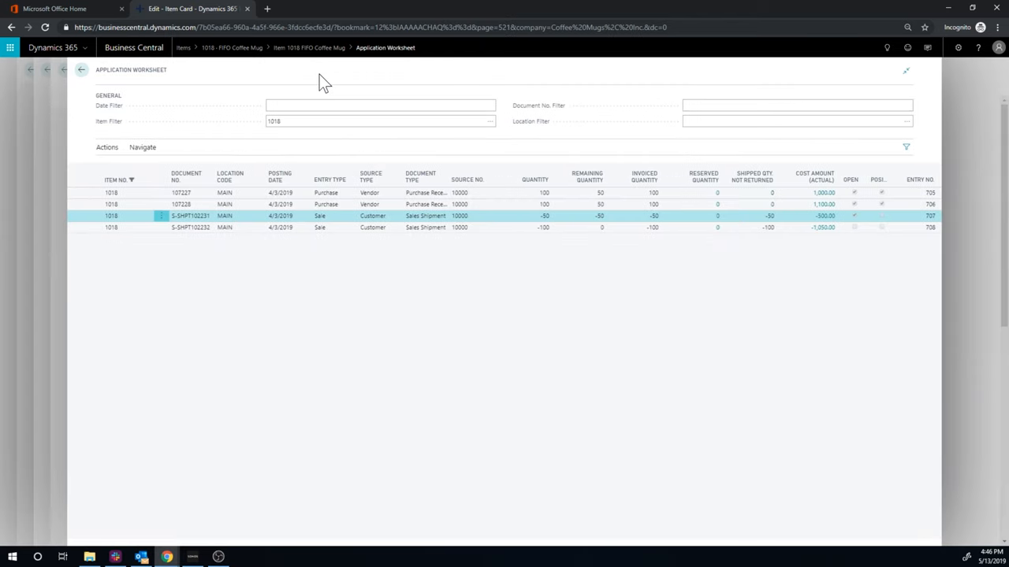
mouse_move(731, 309)
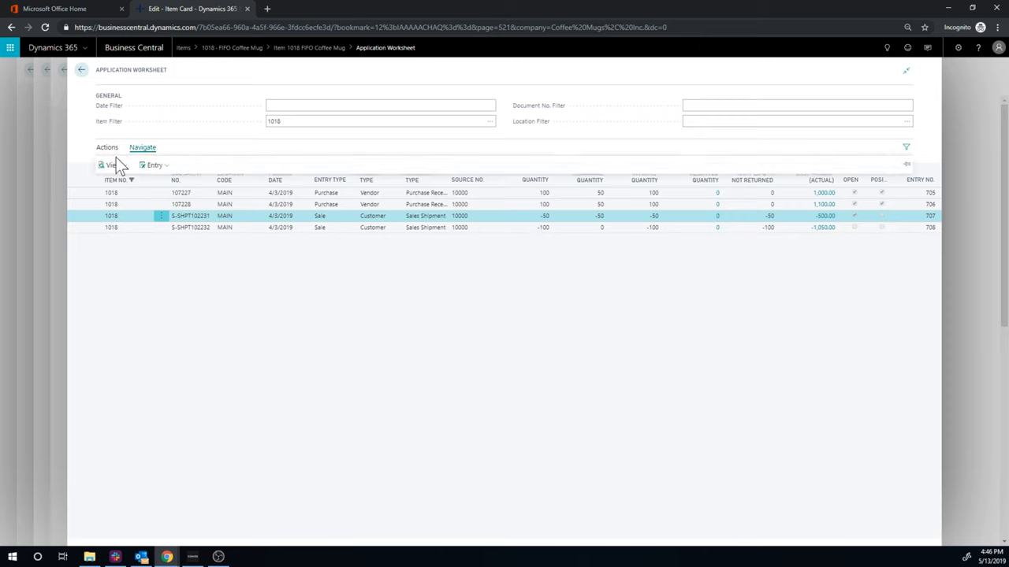
click(109, 165)
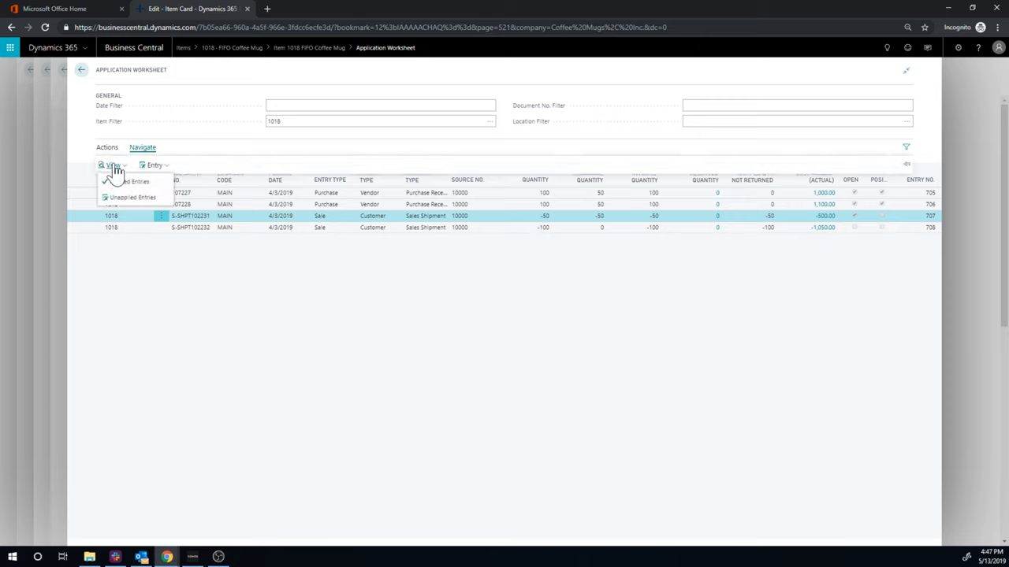
mouse_move(133, 197)
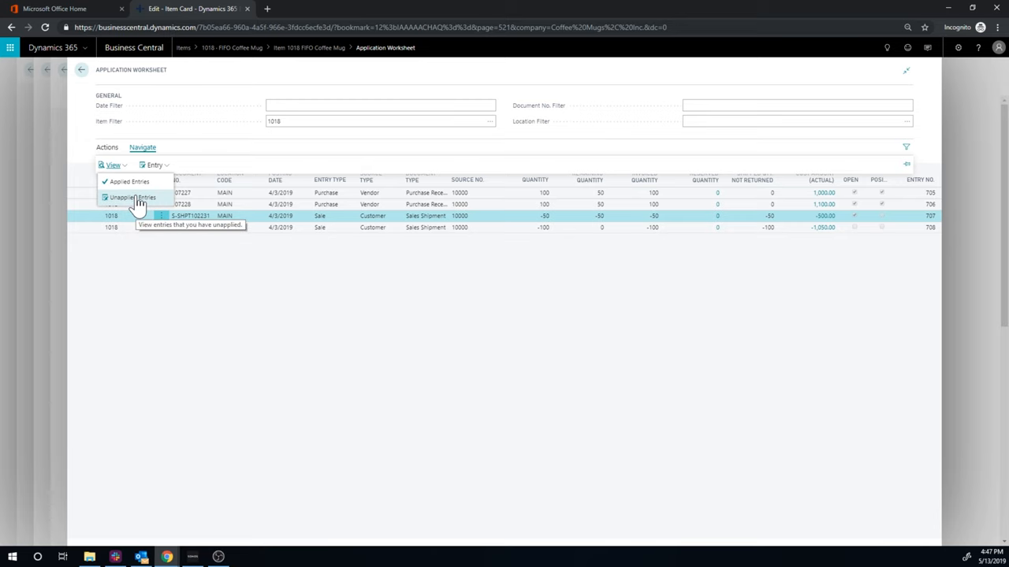
List the unapplied entries and apply the 50-unit shipment to purchase receipt 107228.
click(129, 182)
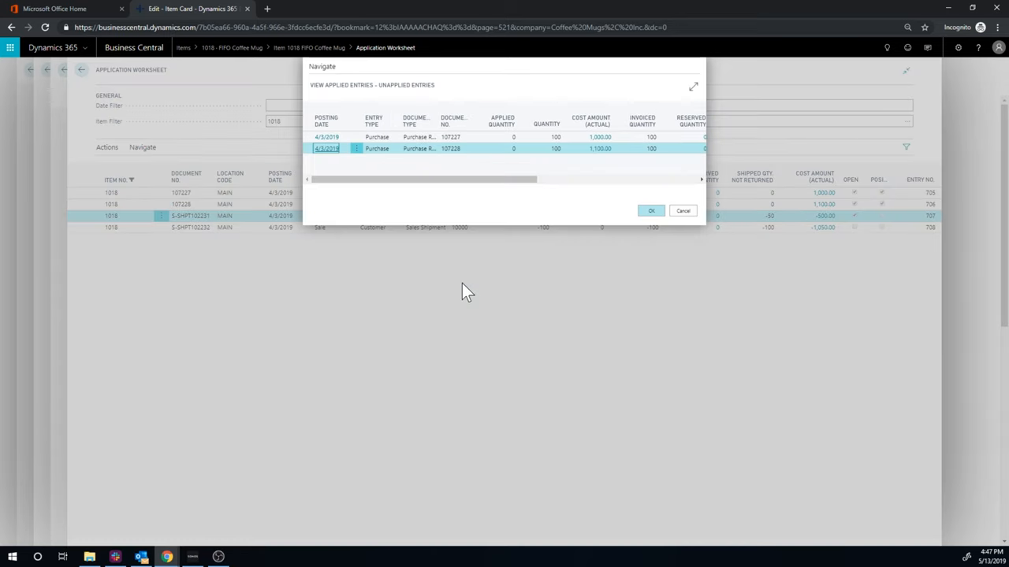
mouse_move(485, 154)
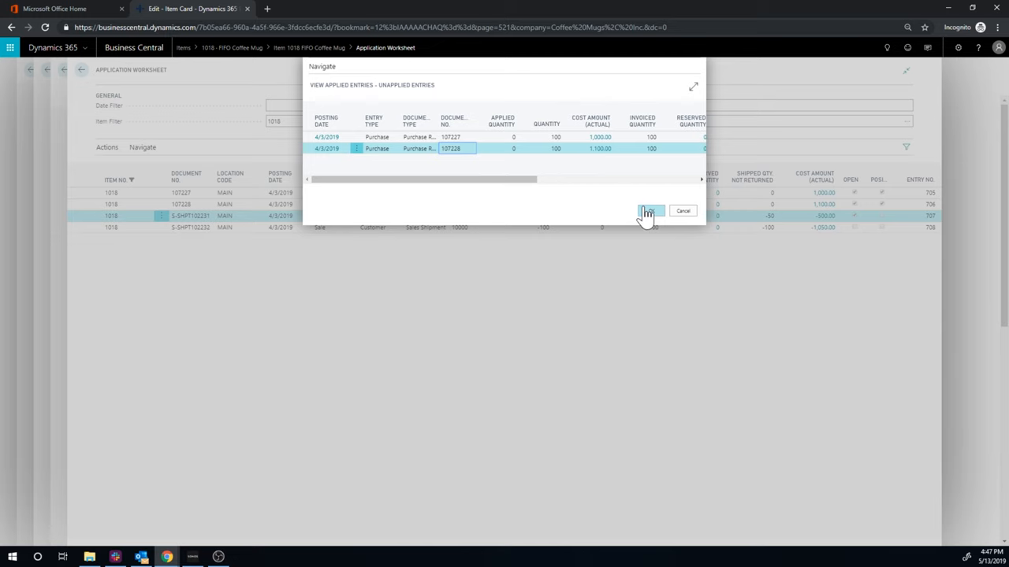
click(649, 212)
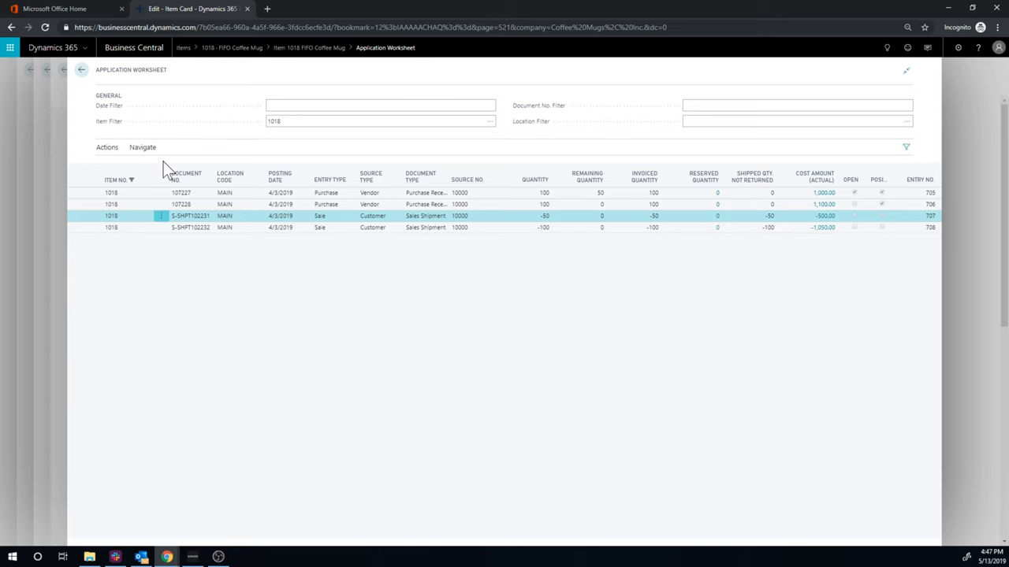
Close the Application Worksheet, returning to the FIFO Coffee Mug item ledger entries.
click(107, 148)
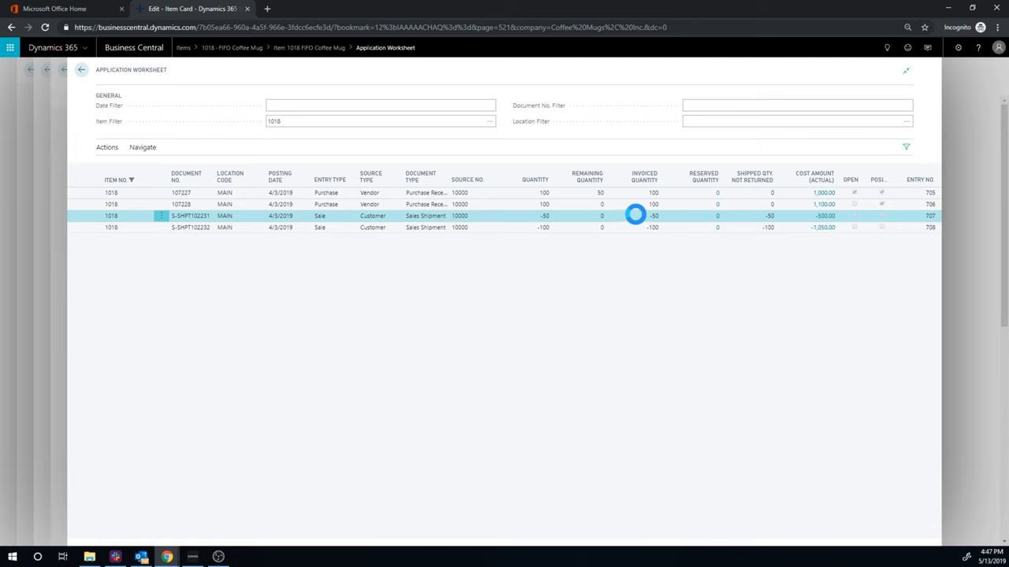
click(652, 204)
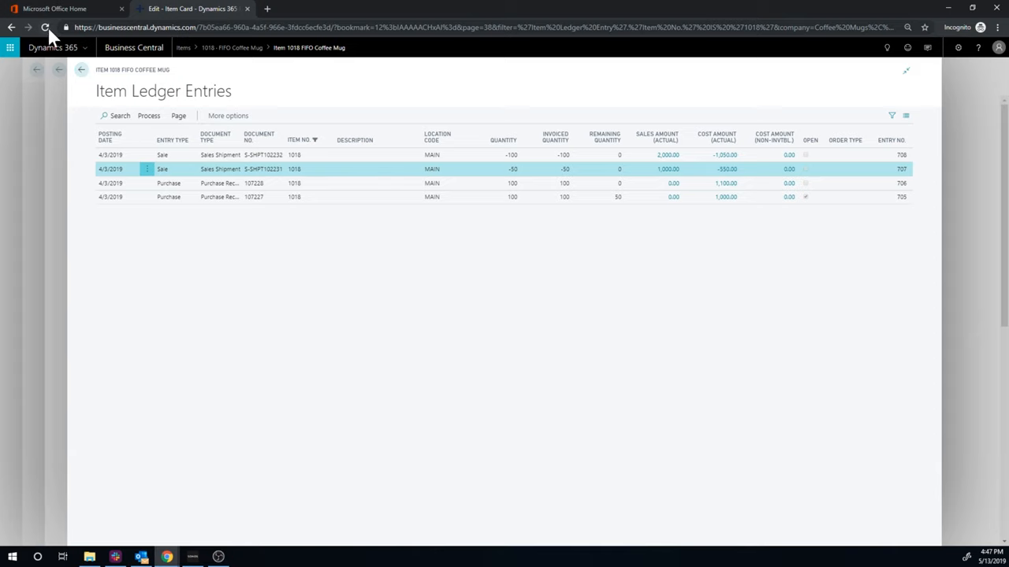
Reload the item ledger entries and drill into the shipment's -550.00 actual cost amount.
click(46, 27)
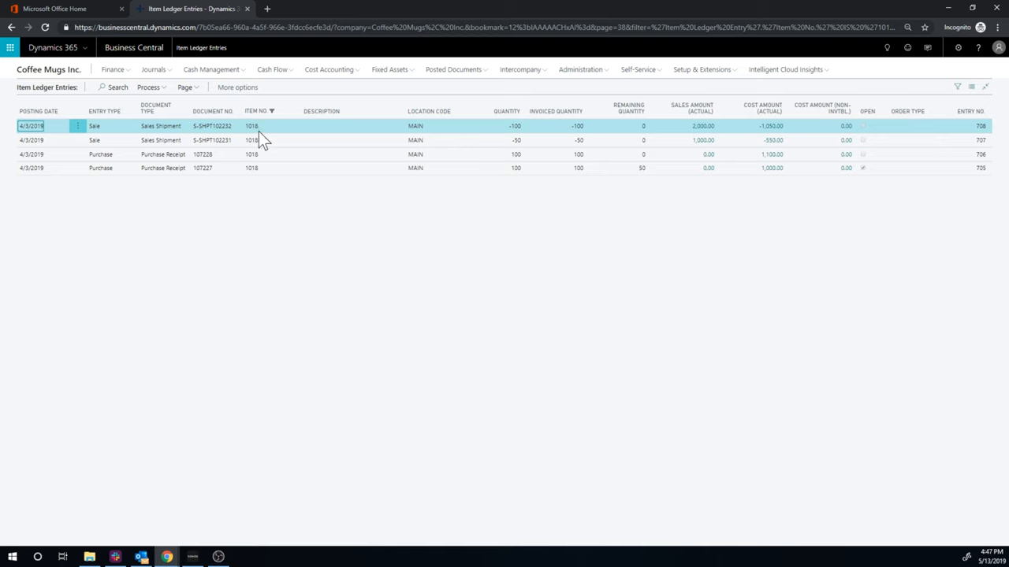
click(251, 139)
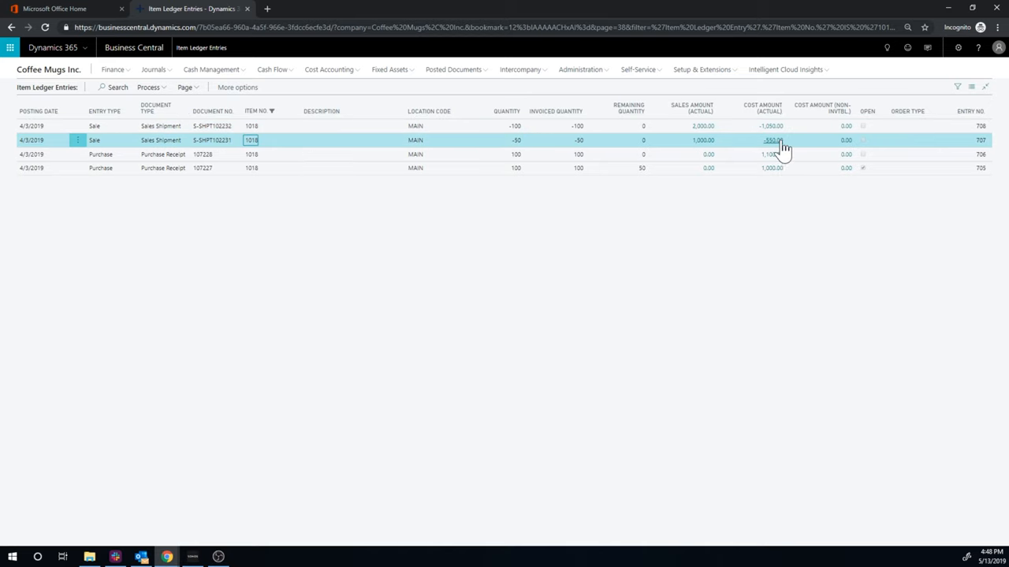
mouse_move(773, 139)
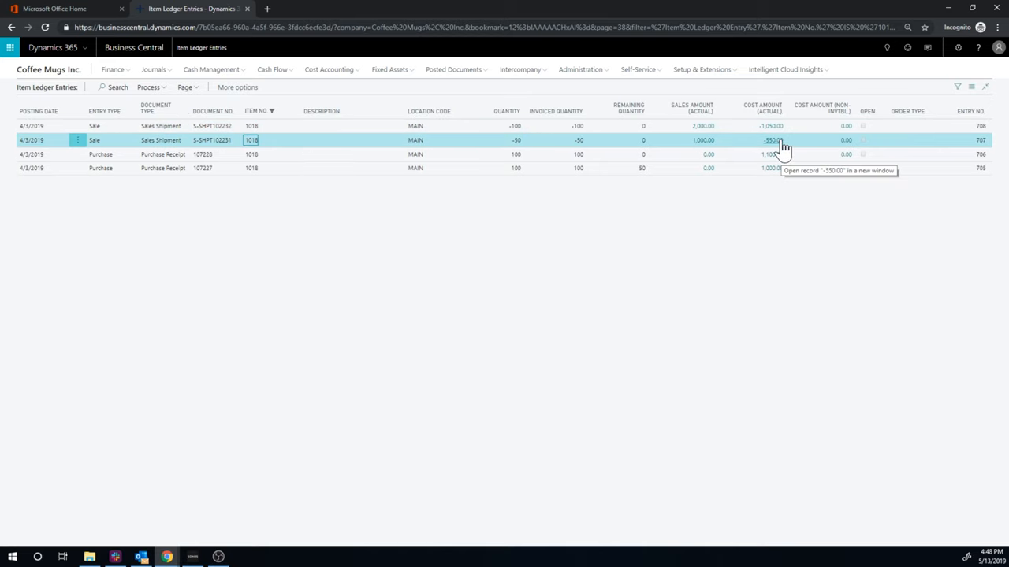
mouse_move(797, 151)
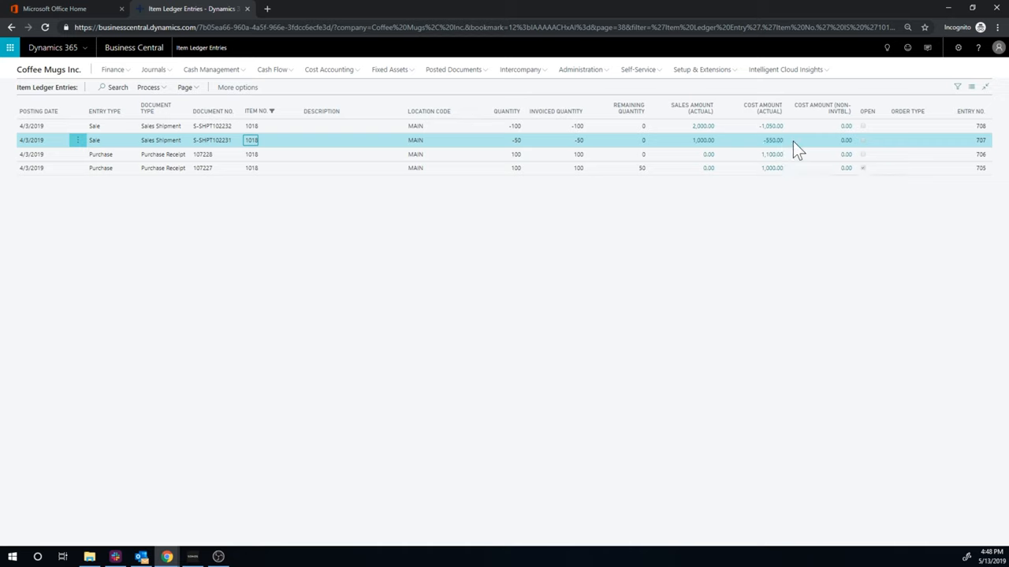
mouse_move(234, 188)
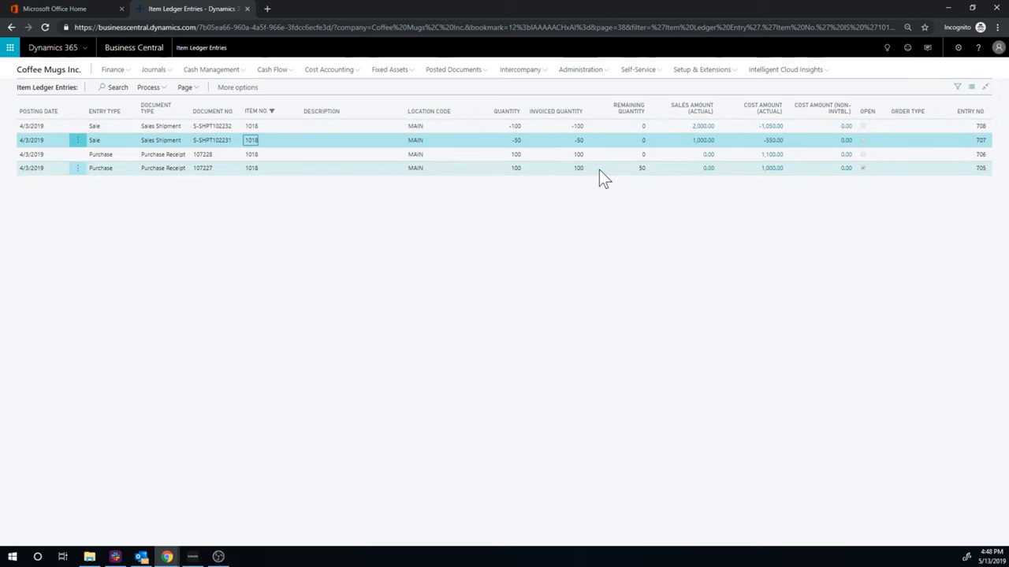
mouse_move(772, 167)
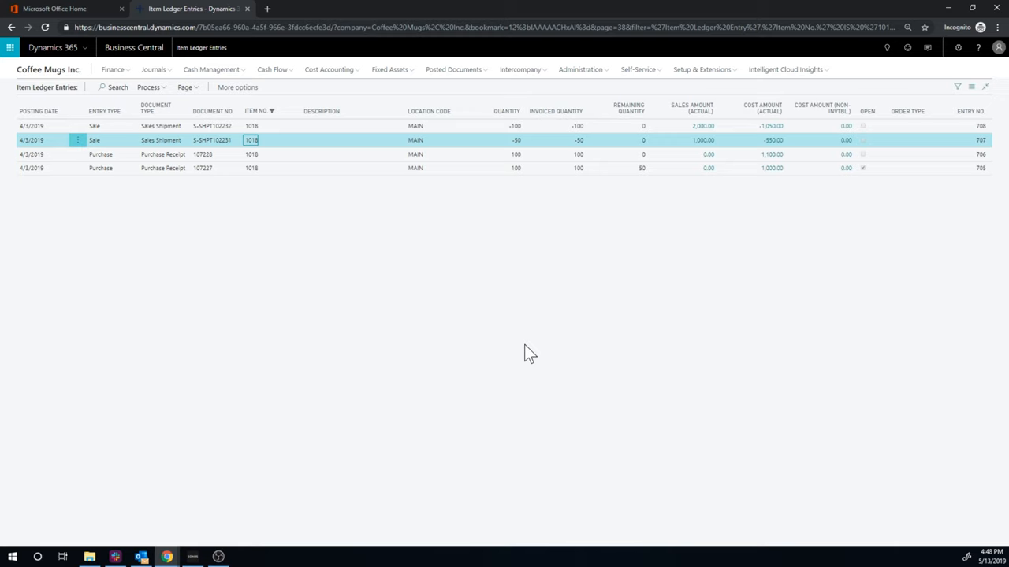
mouse_move(523, 318)
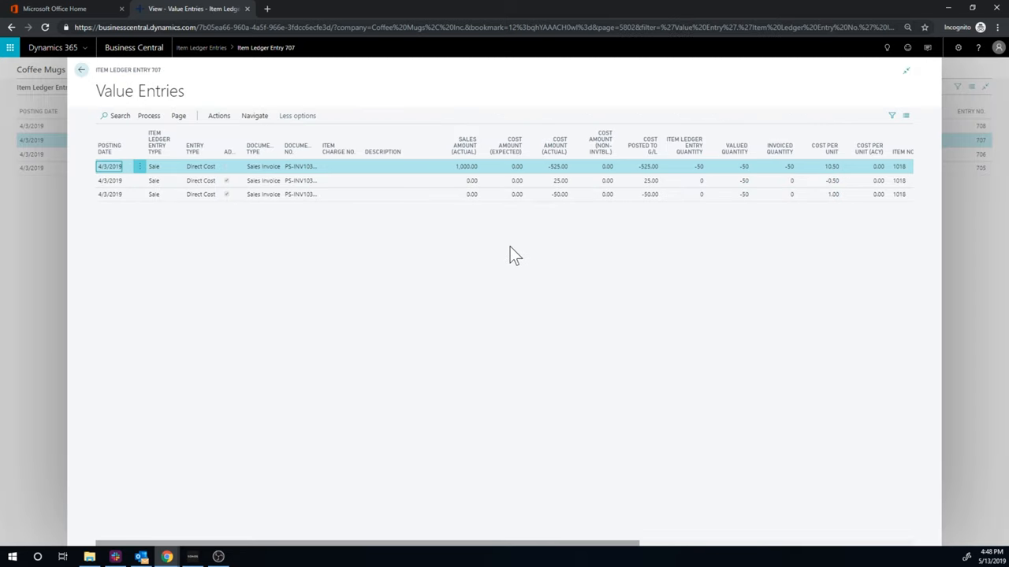
mouse_move(549, 170)
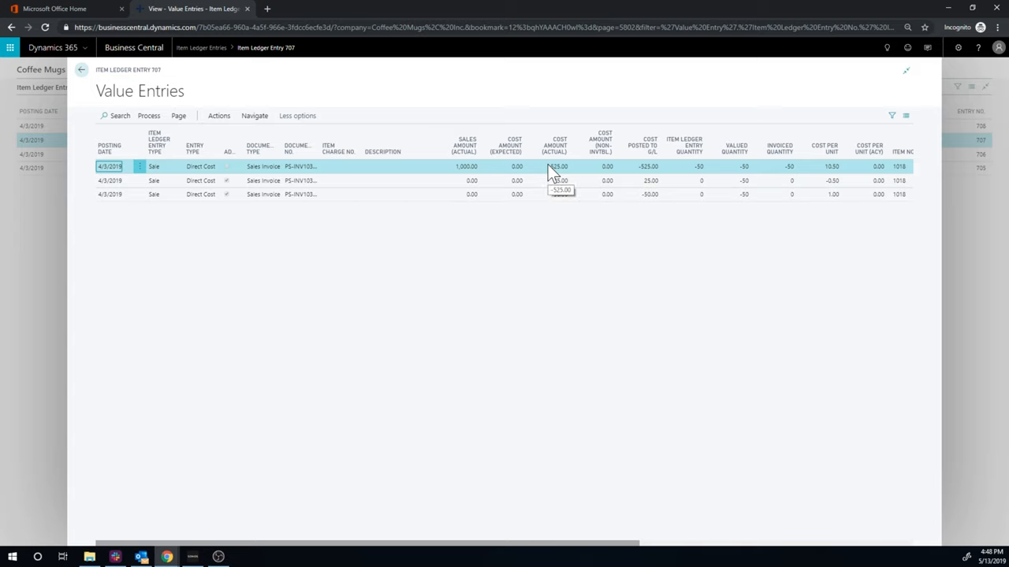
mouse_move(372, 170)
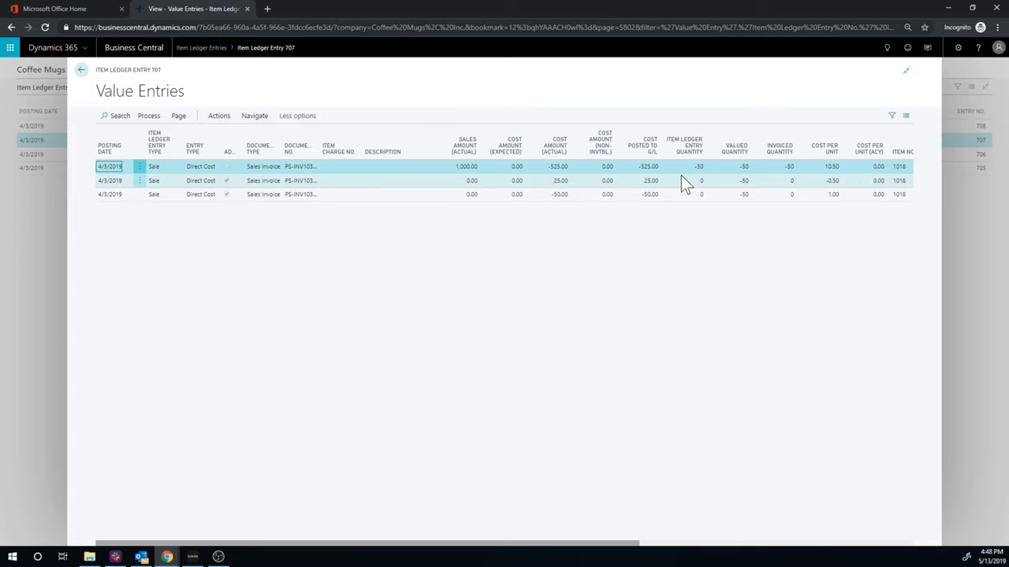
mouse_move(649, 186)
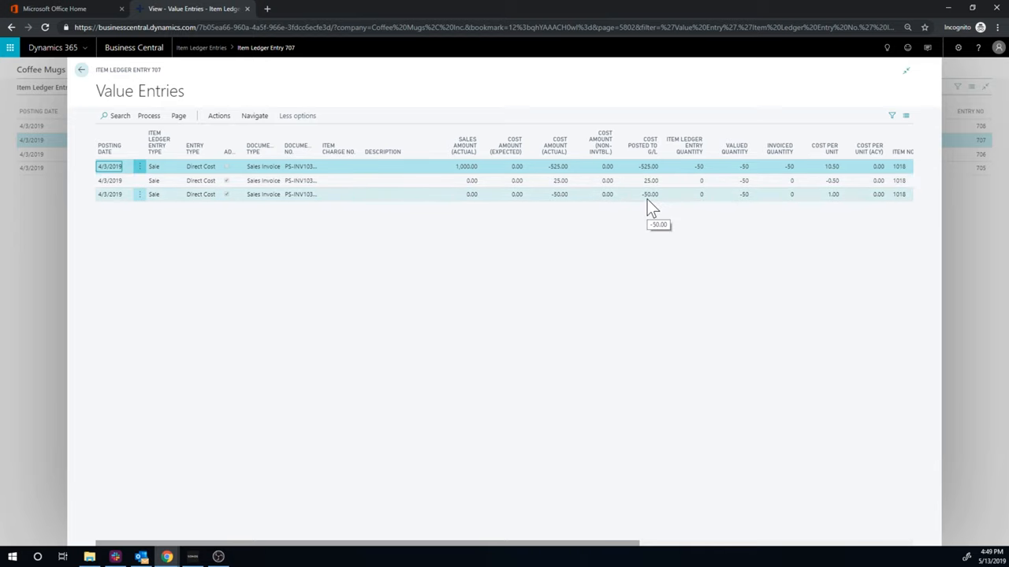
mouse_move(659, 211)
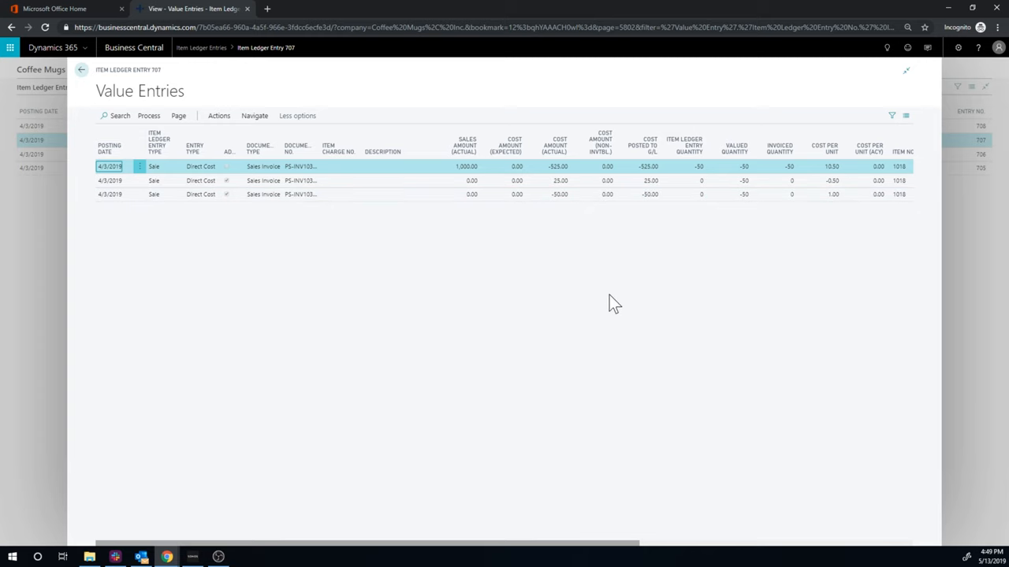
mouse_move(339, 208)
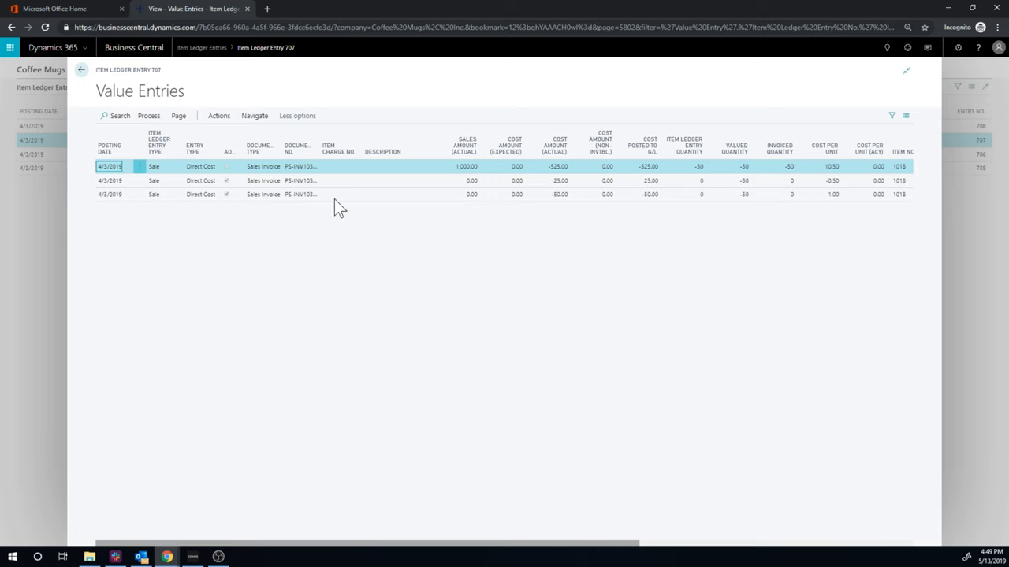
Close Value Entries, returning to item ledger entries with the sale at -550.00.
click(82, 70)
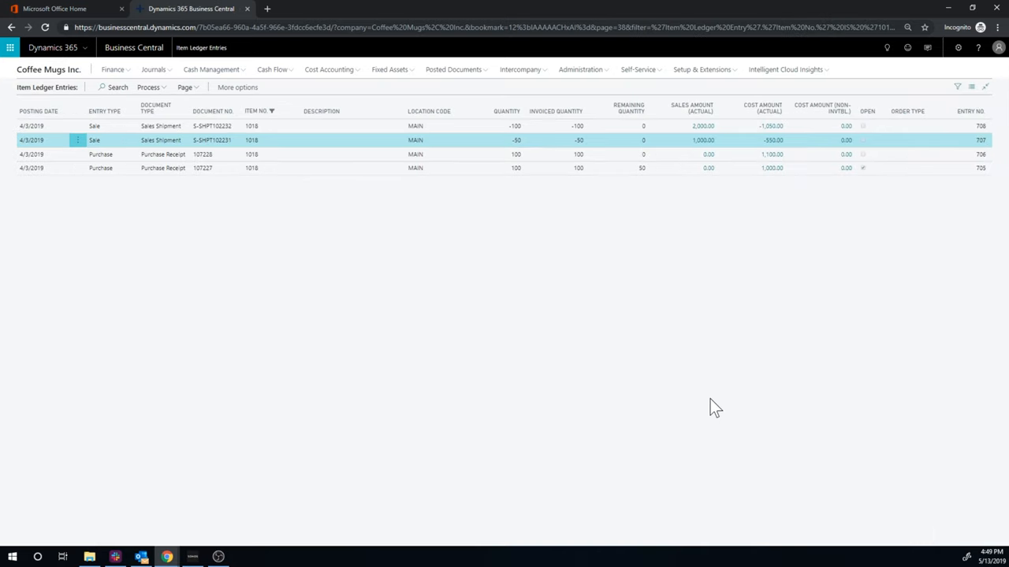
mouse_move(719, 320)
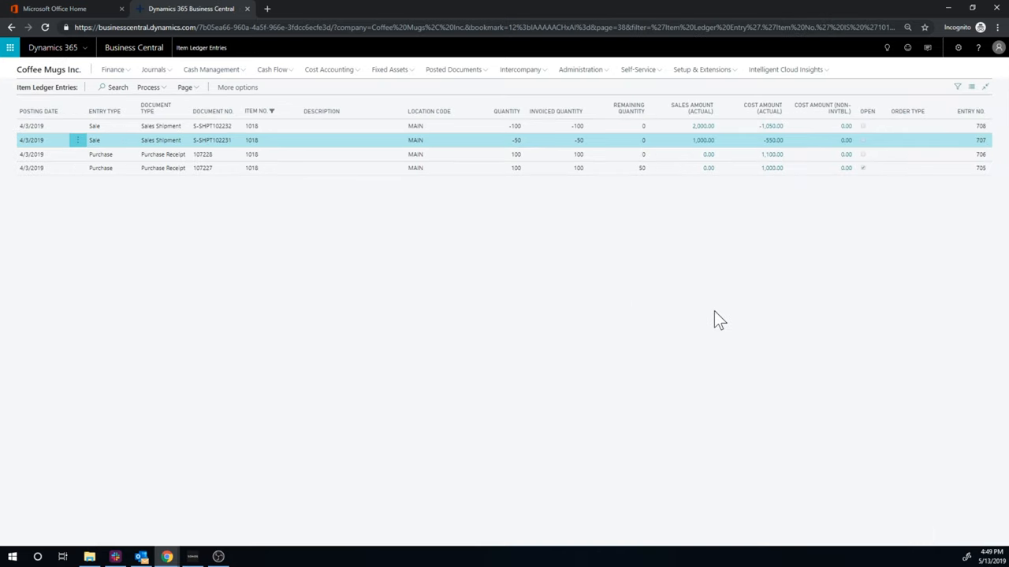
mouse_move(739, 277)
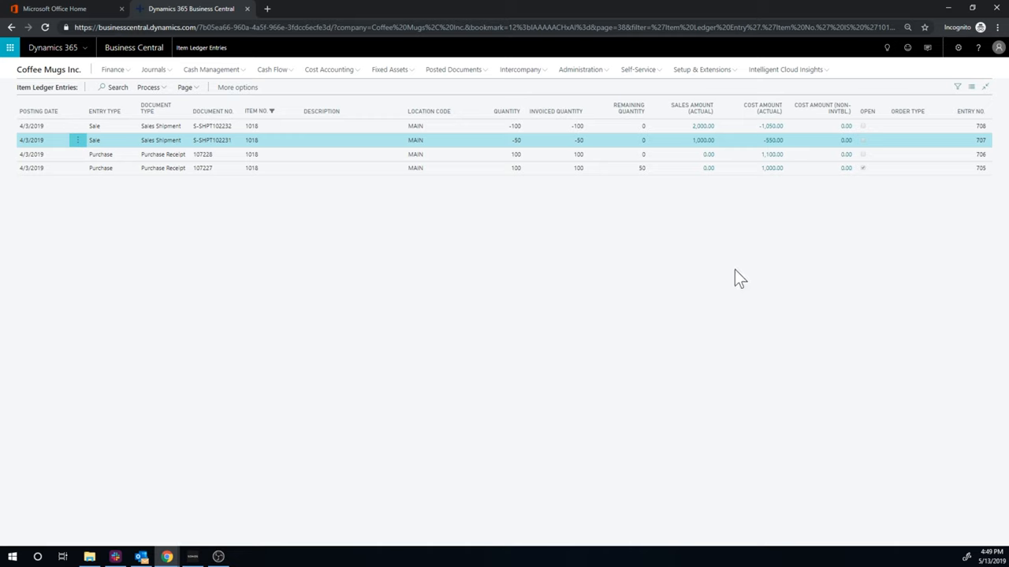
mouse_move(700, 262)
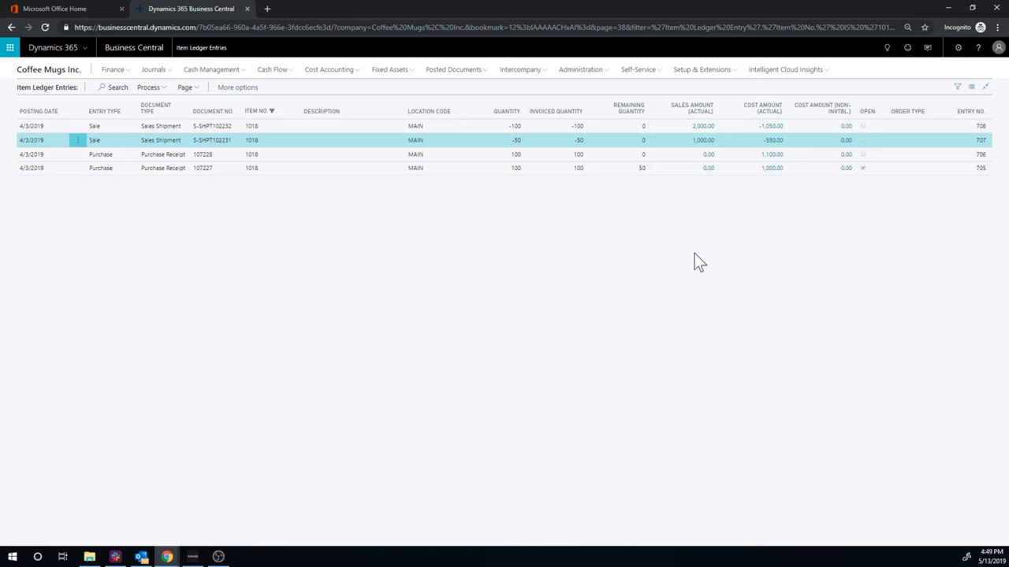
mouse_move(706, 261)
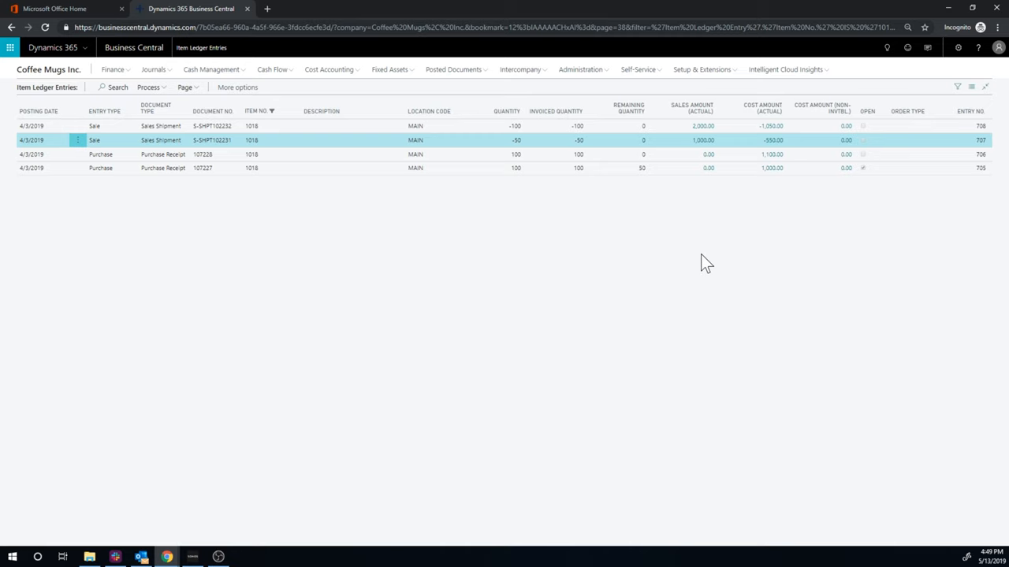